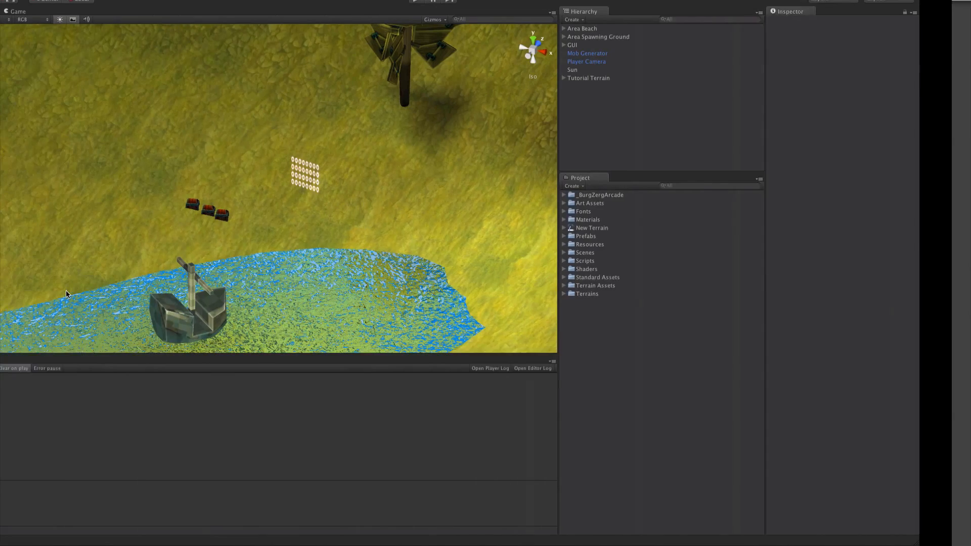
Expand Scripts > Character and preview the Vital script with its VitalName enum in the Inspector.
{"action": "left_click", "coordinate": [17, 11]}
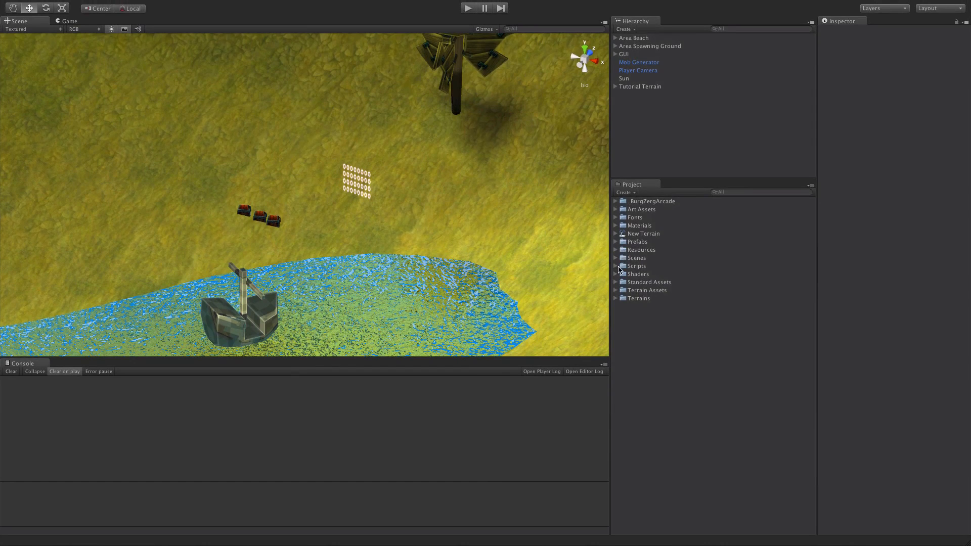
{"action": "left_click", "coordinate": [617, 266]}
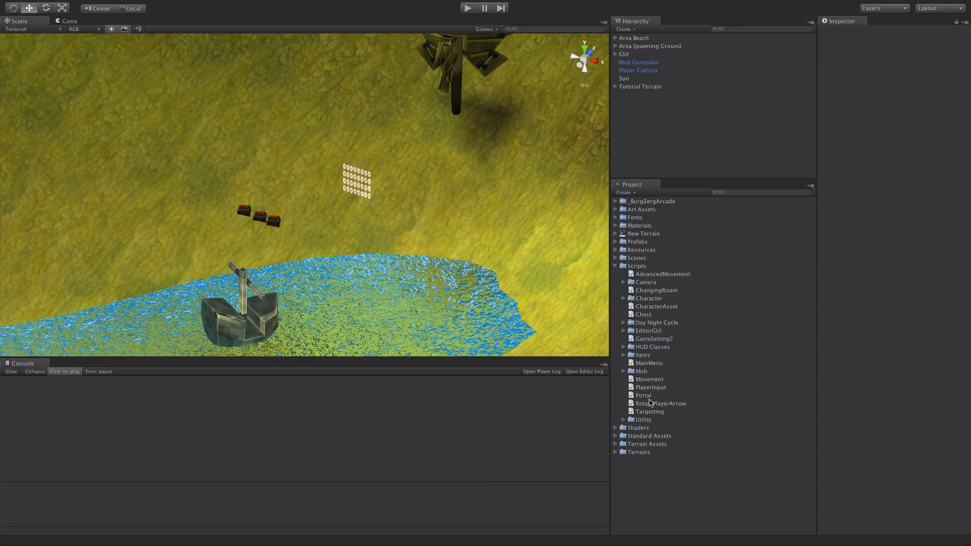
{"action": "left_click", "coordinate": [624, 297]}
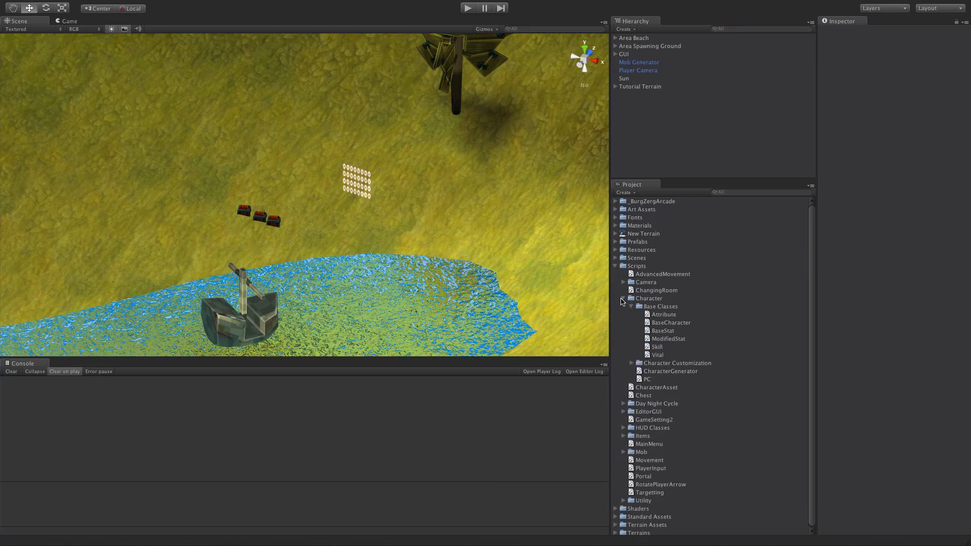
{"action": "left_click", "coordinate": [655, 354]}
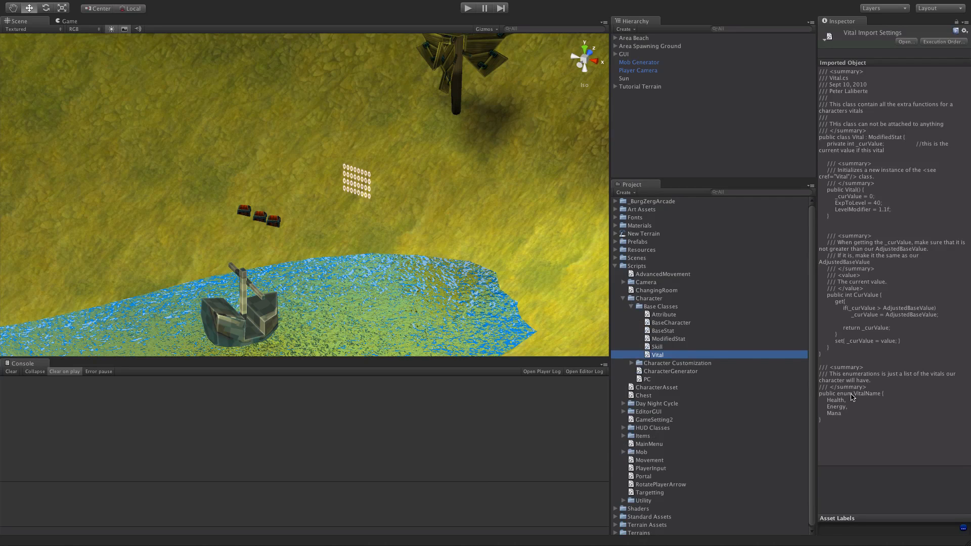
Review Vital.cs and Attribute.cs in MonoDevelop, noting their VitalName and AttributeName enums.
{"action": "double_click", "coordinate": [656, 354]}
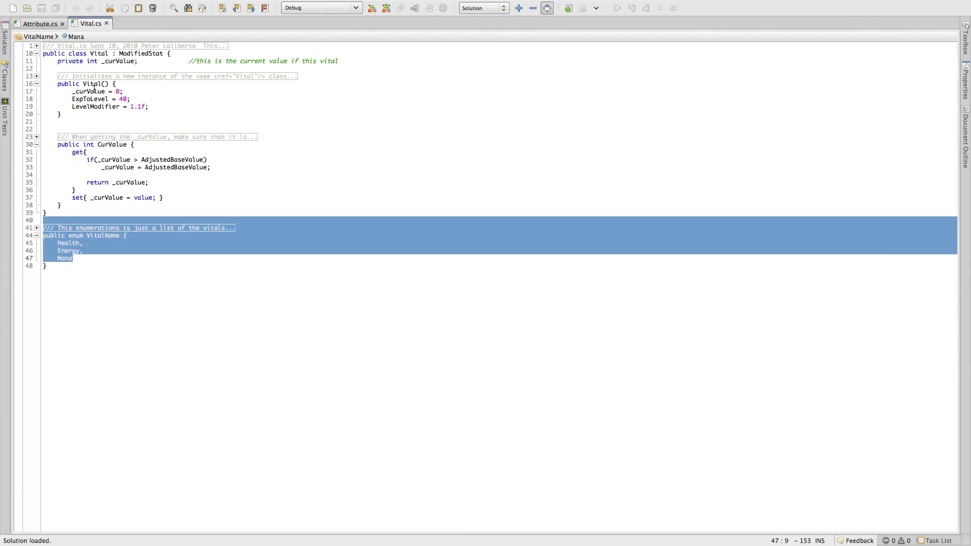
{"action": "left_click", "coordinate": [38, 24]}
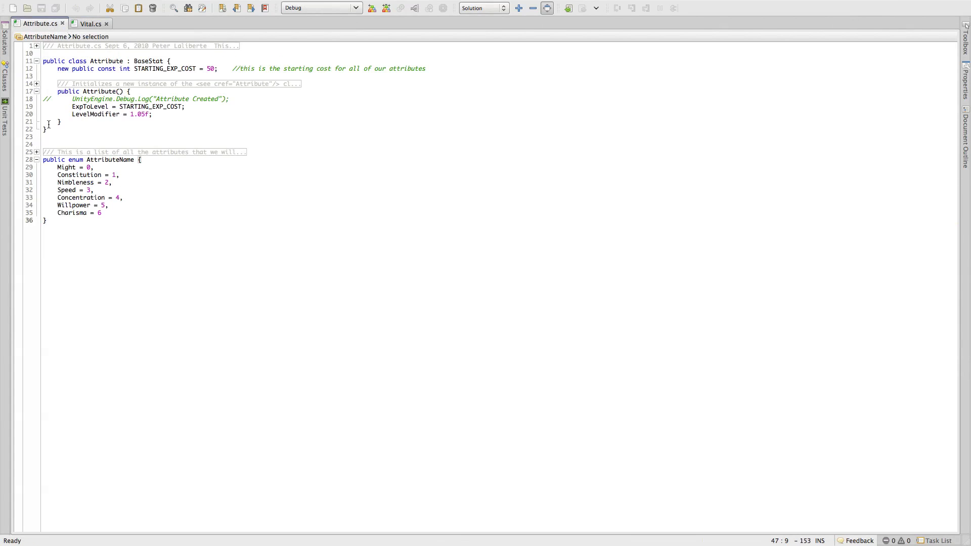
{"action": "left_click_drag", "start_coordinate": [44, 152], "coordinate": [44, 220]}
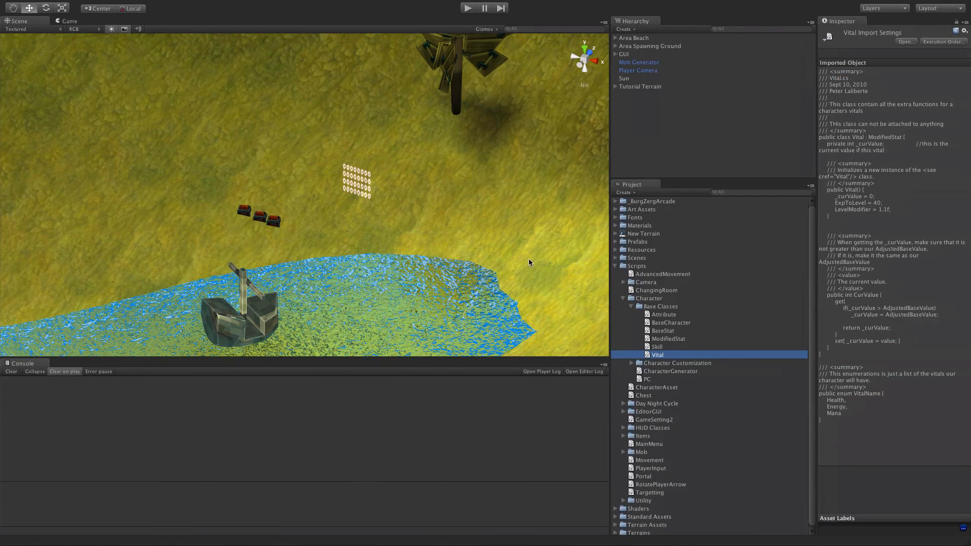
{"action": "mouse_move", "coordinate": [684, 329]}
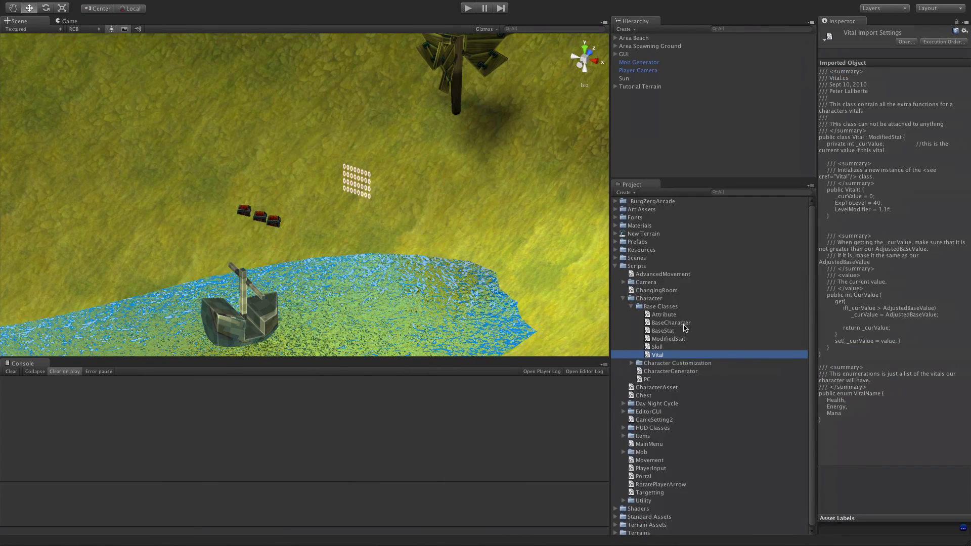
{"action": "left_click", "coordinate": [656, 347]}
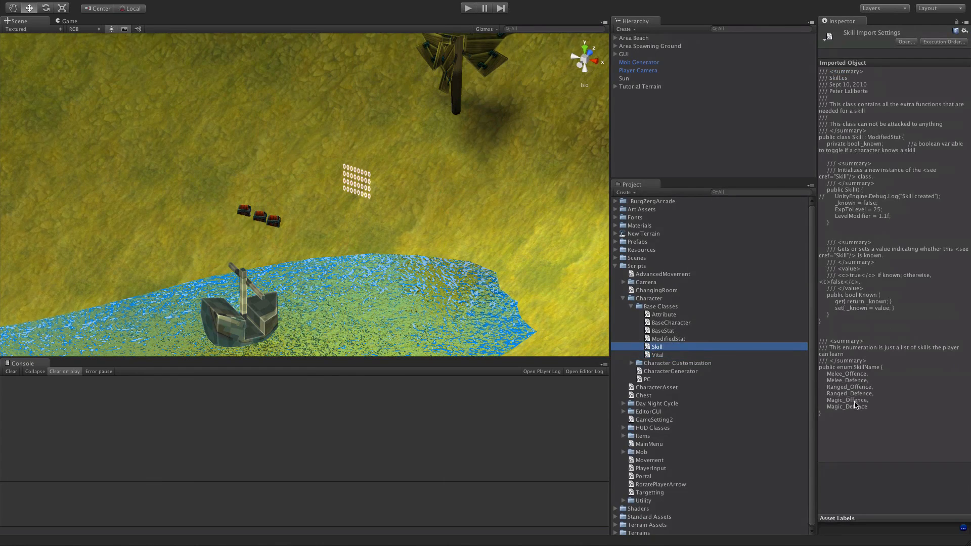
{"action": "double_click", "coordinate": [655, 345]}
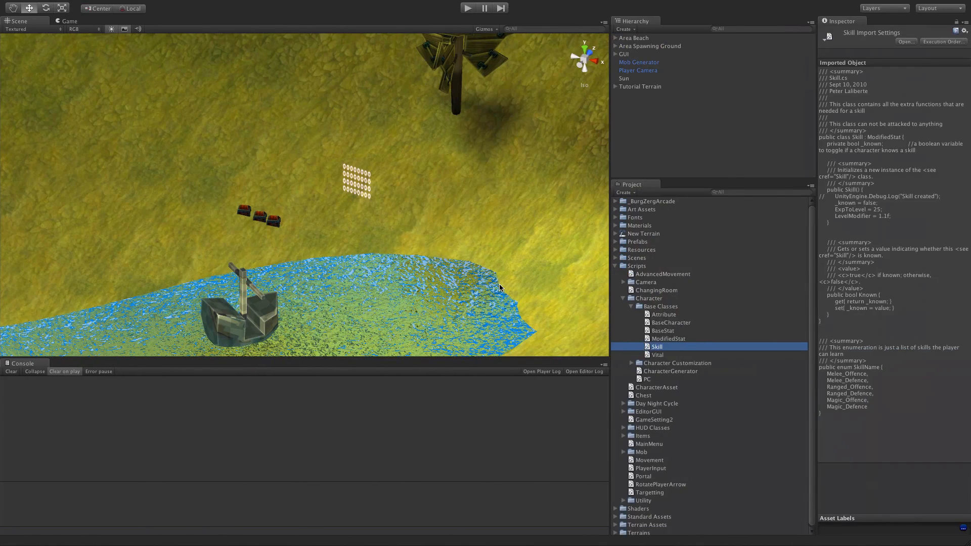
{"action": "mouse_move", "coordinate": [629, 305]}
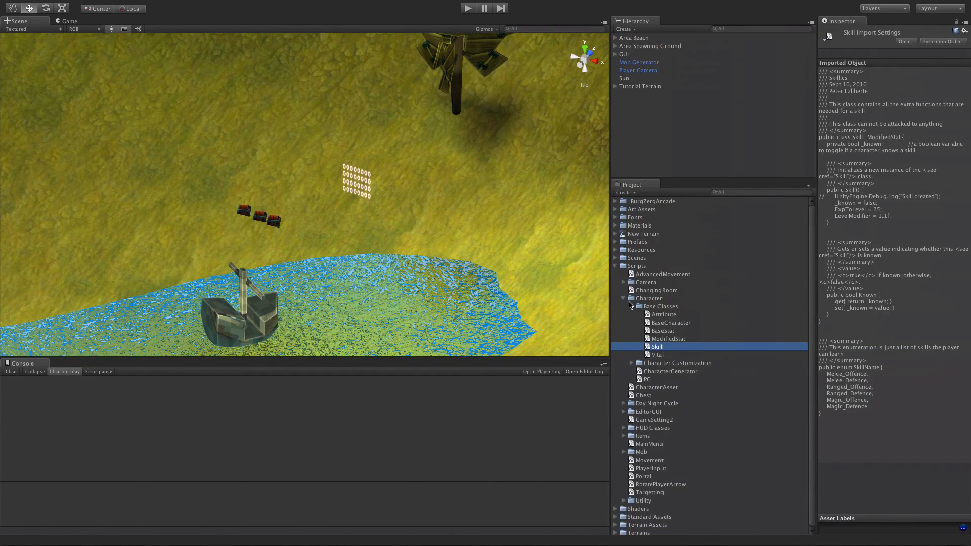
{"action": "left_click", "coordinate": [624, 297]}
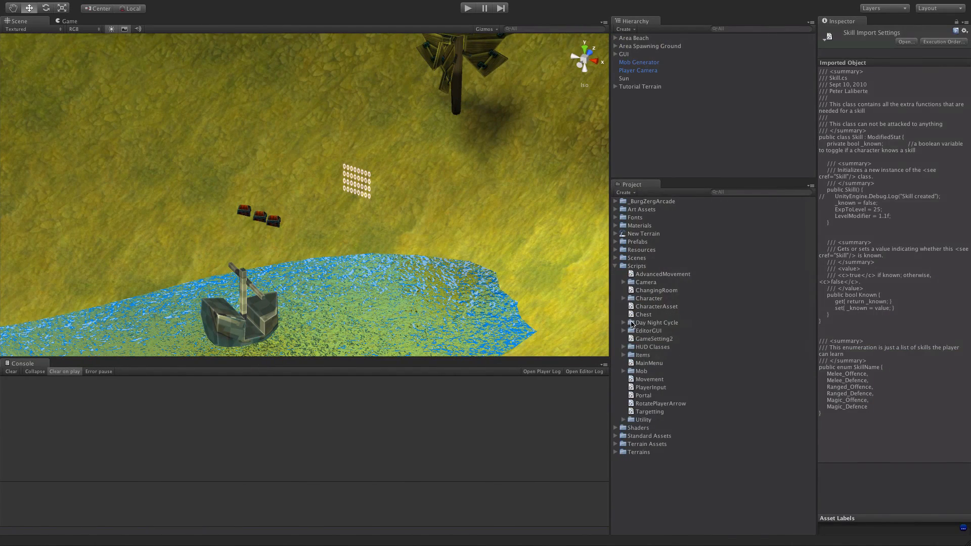
{"action": "left_click", "coordinate": [624, 355]}
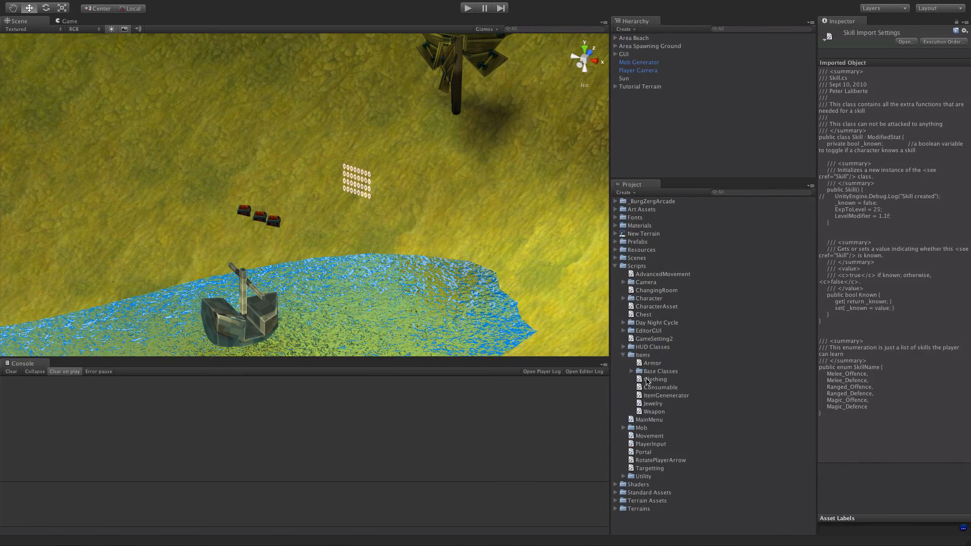
{"action": "left_click", "coordinate": [651, 362]}
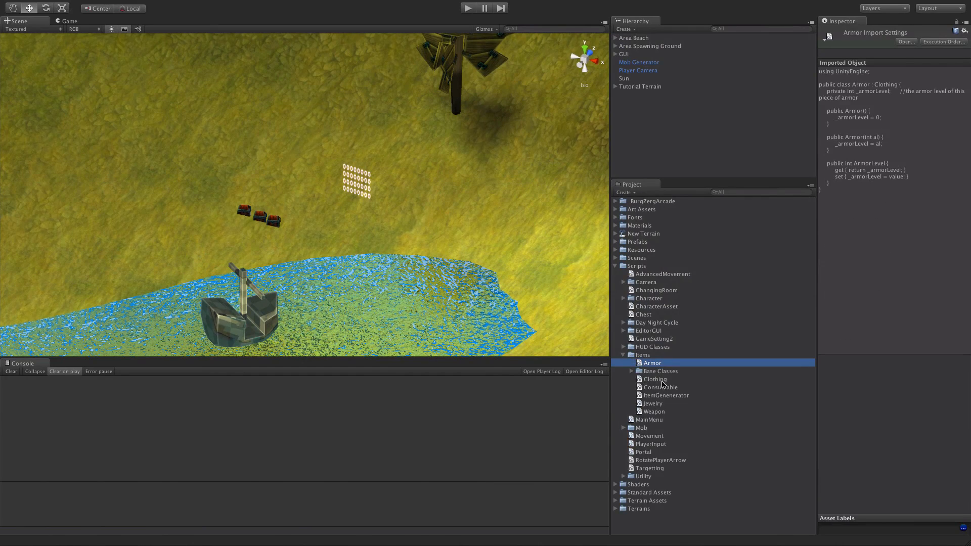
{"action": "left_click", "coordinate": [654, 379]}
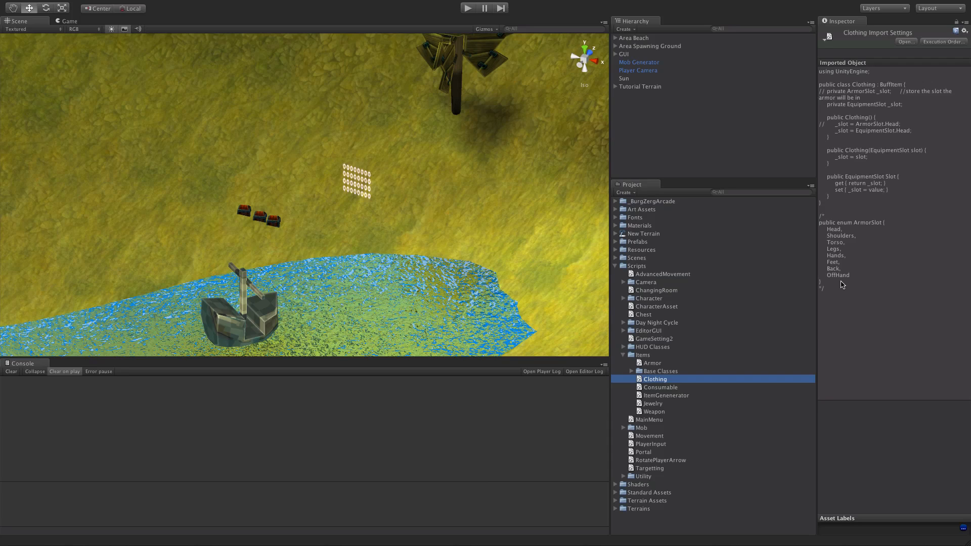
{"action": "mouse_move", "coordinate": [837, 292]}
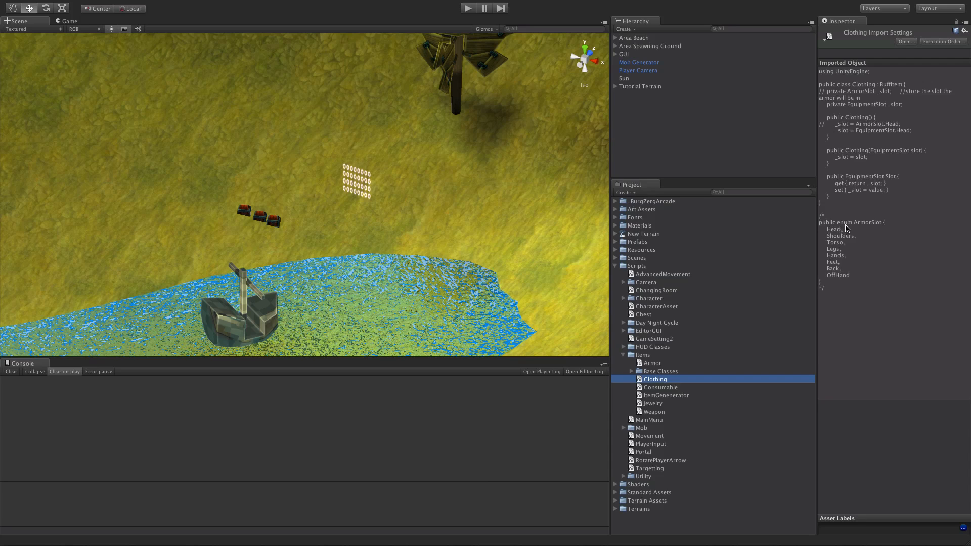
{"action": "left_click", "coordinate": [665, 395]}
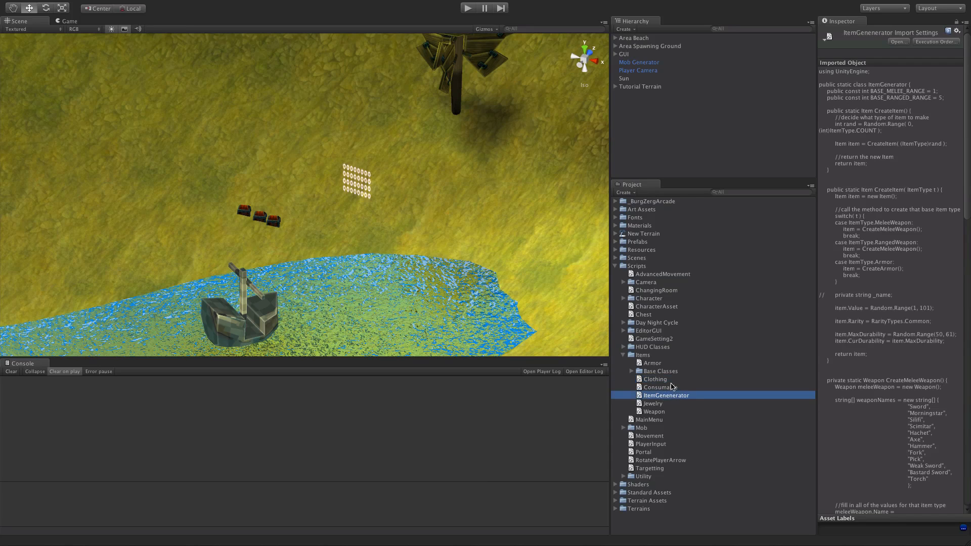
{"action": "left_click", "coordinate": [653, 411]}
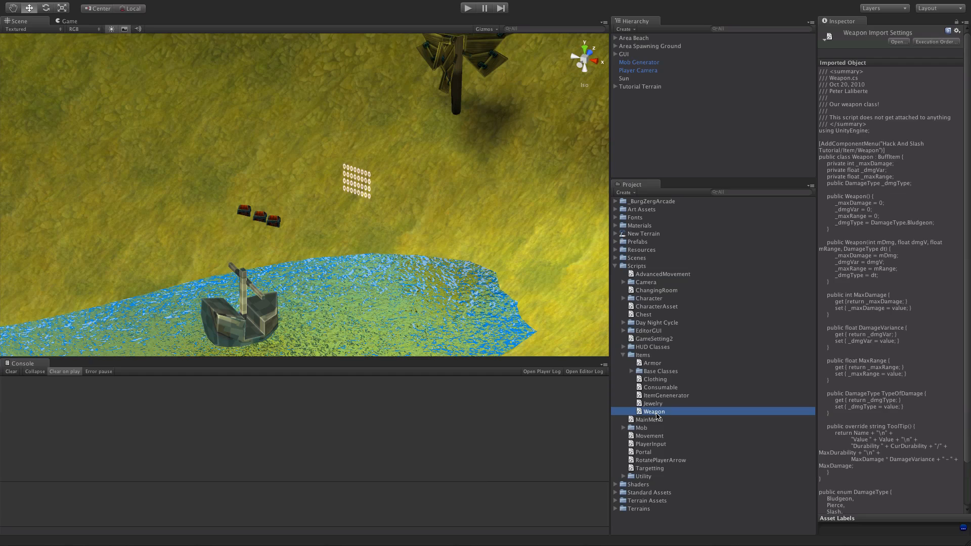
{"action": "left_click", "coordinate": [624, 355]}
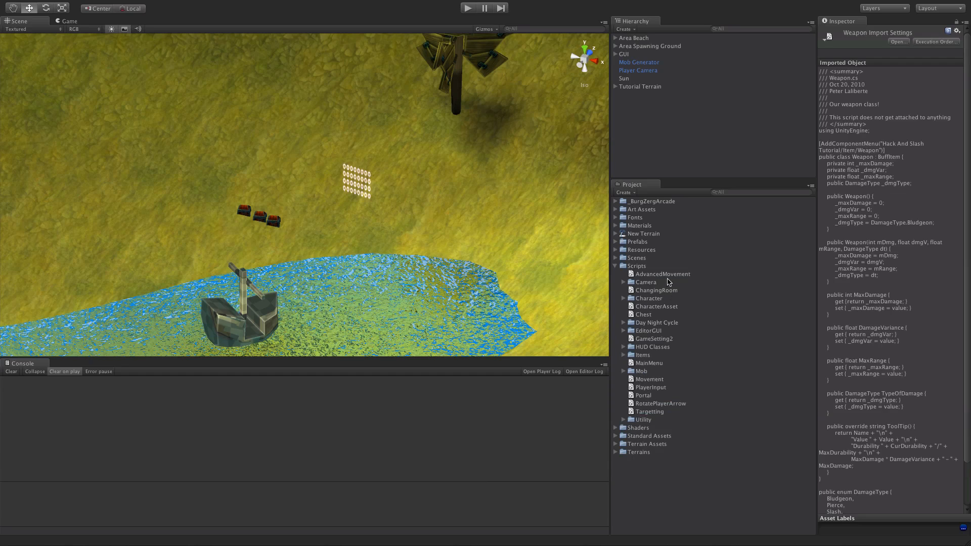
{"action": "mouse_move", "coordinate": [624, 285]}
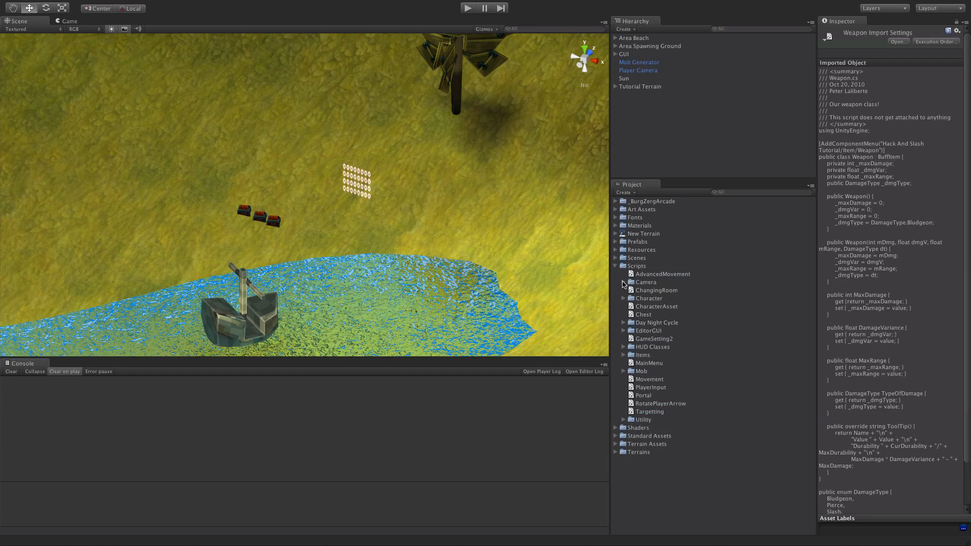
{"action": "left_click", "coordinate": [624, 297]}
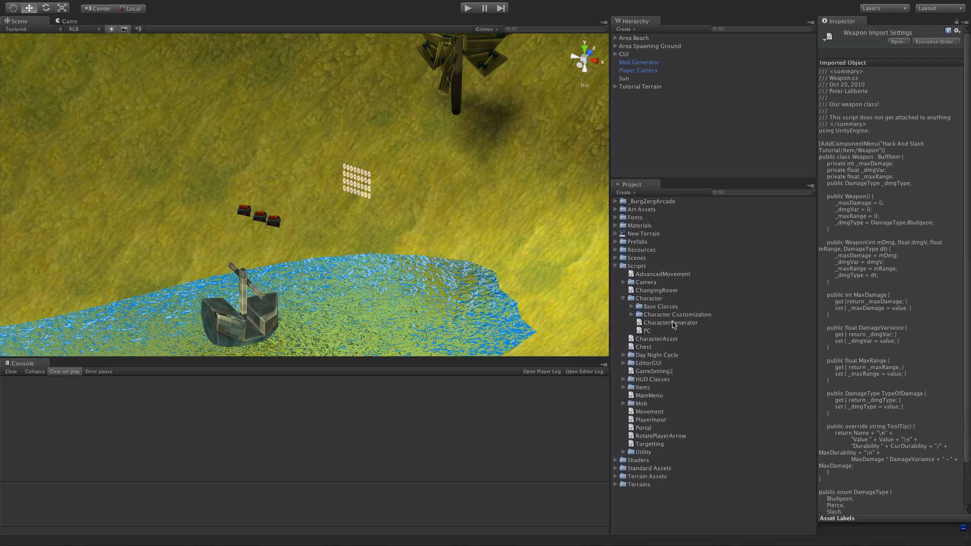
{"action": "mouse_move", "coordinate": [636, 308]}
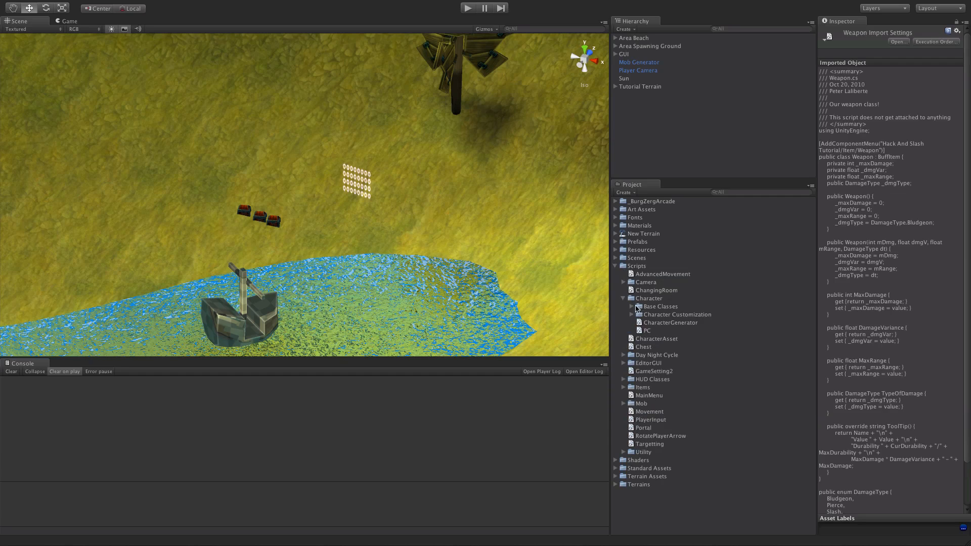
{"action": "left_click", "coordinate": [662, 314]}
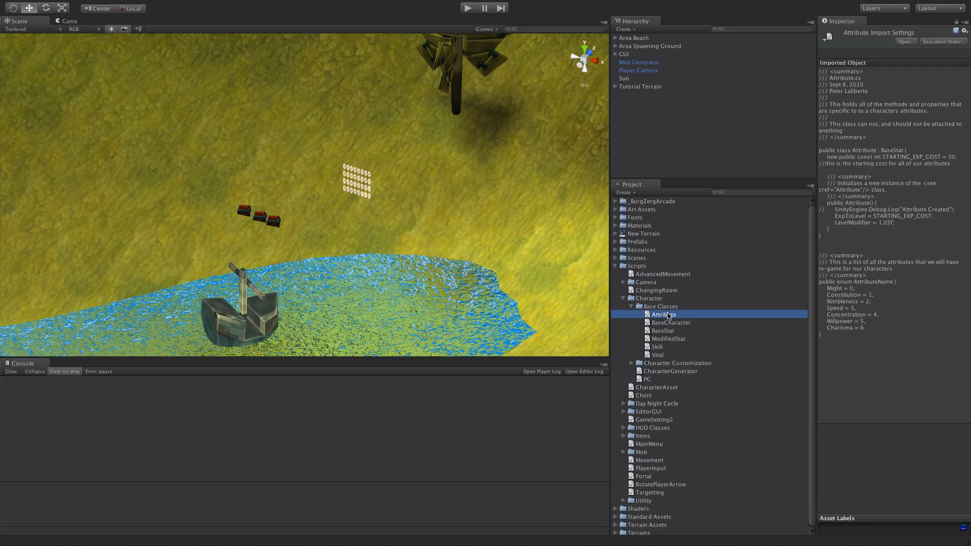
{"action": "double_click", "coordinate": [662, 314]}
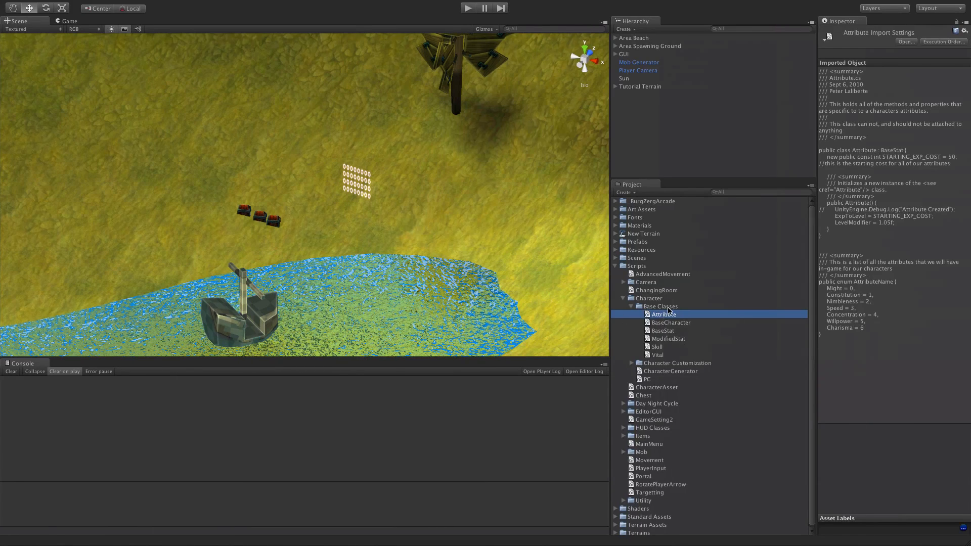
Create a C# script named AttributeName in Base Classes and bring it up in MonoDevelop.
{"action": "right_click", "coordinate": [660, 306]}
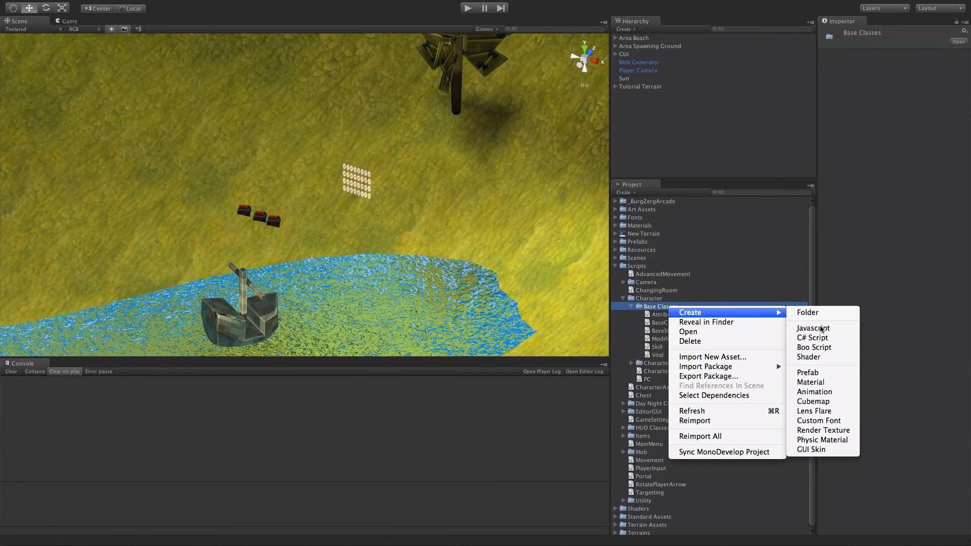
{"action": "left_click", "coordinate": [812, 338]}
{"action": "type", "text": "AttributeName"}
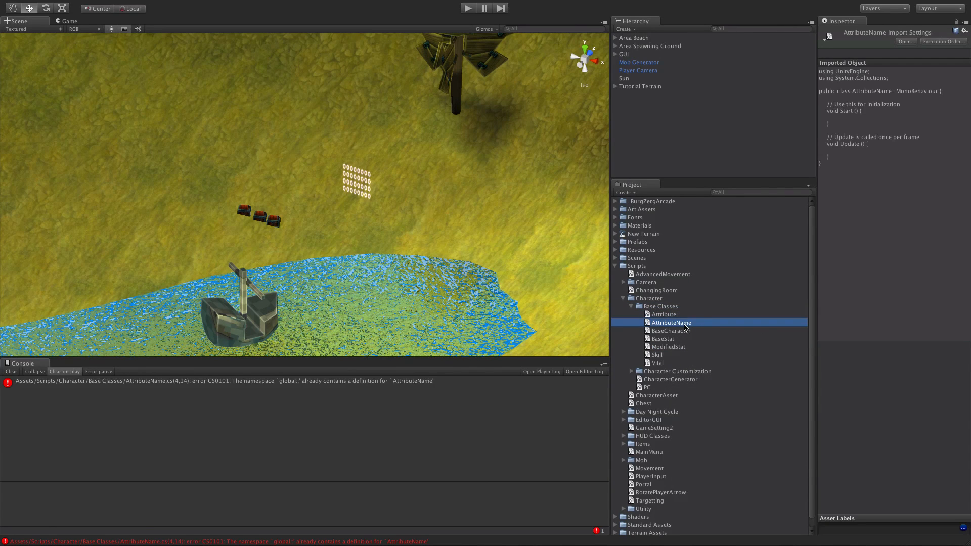
{"action": "double_click", "coordinate": [670, 322]}
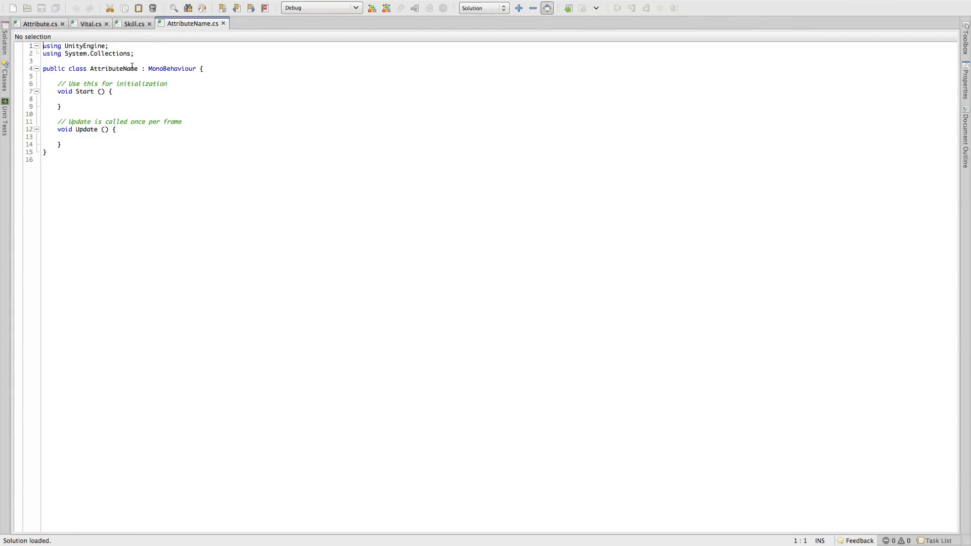
Cut the AttributeName enum out of Attribute.cs and paste it over the AttributeName.cs template.
{"action": "left_click", "coordinate": [38, 23]}
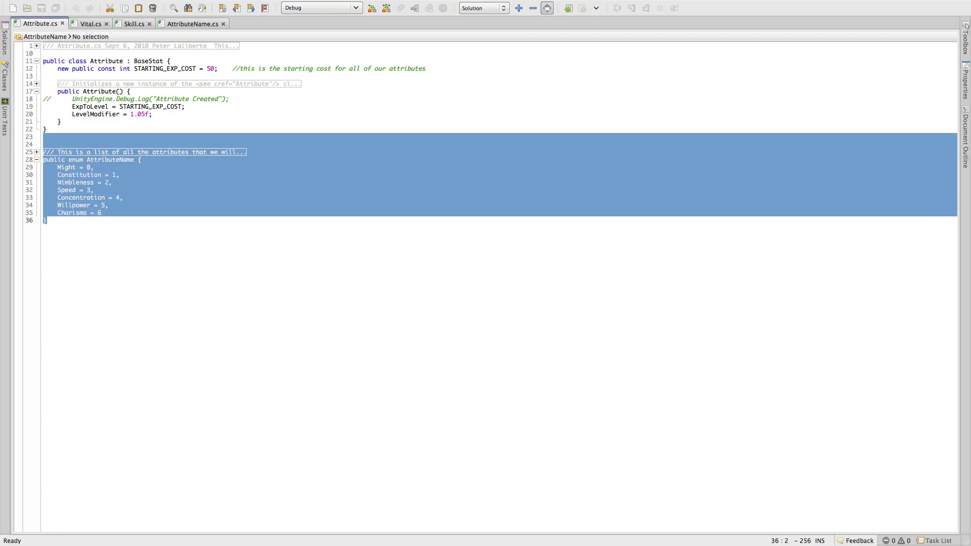
{"action": "key", "text": "Delete"}
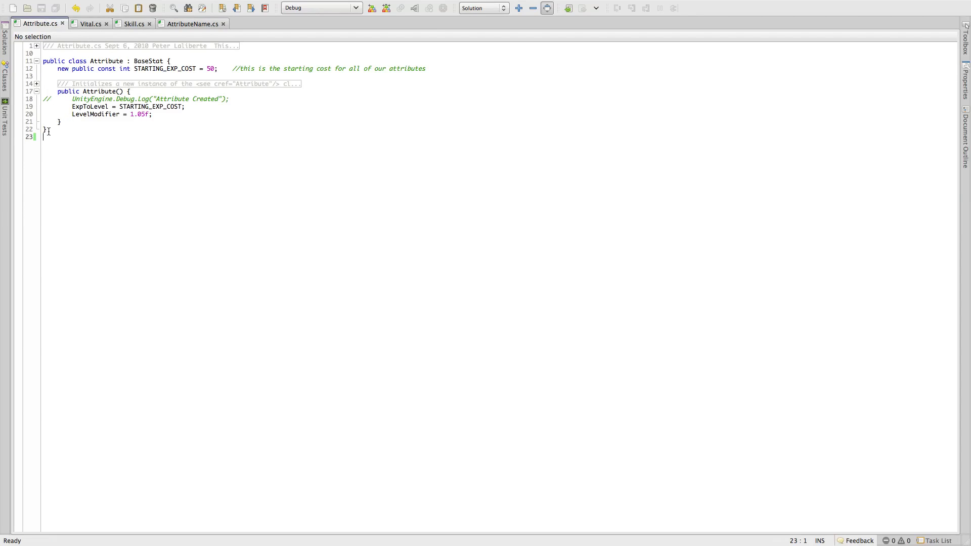
{"action": "left_click", "coordinate": [192, 23]}
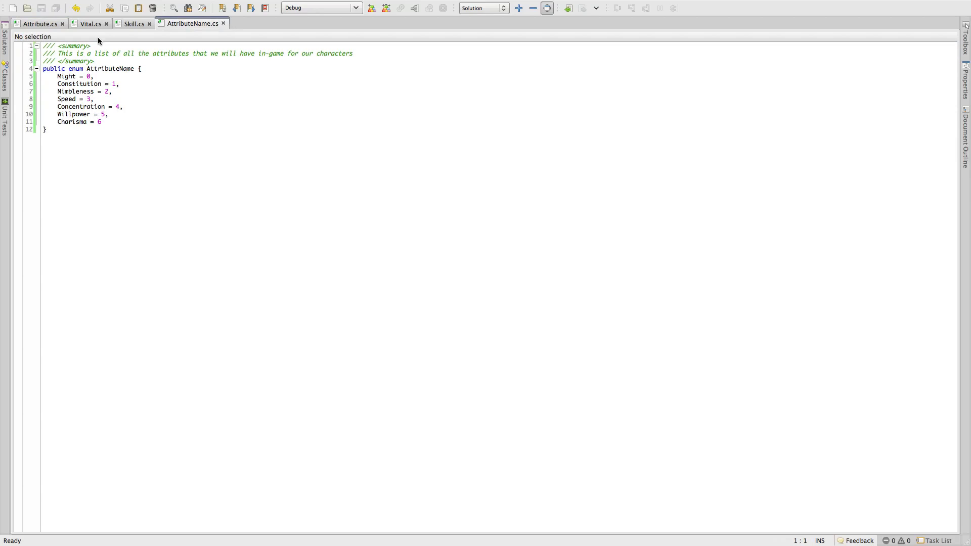
{"action": "mouse_move", "coordinate": [245, 85]}
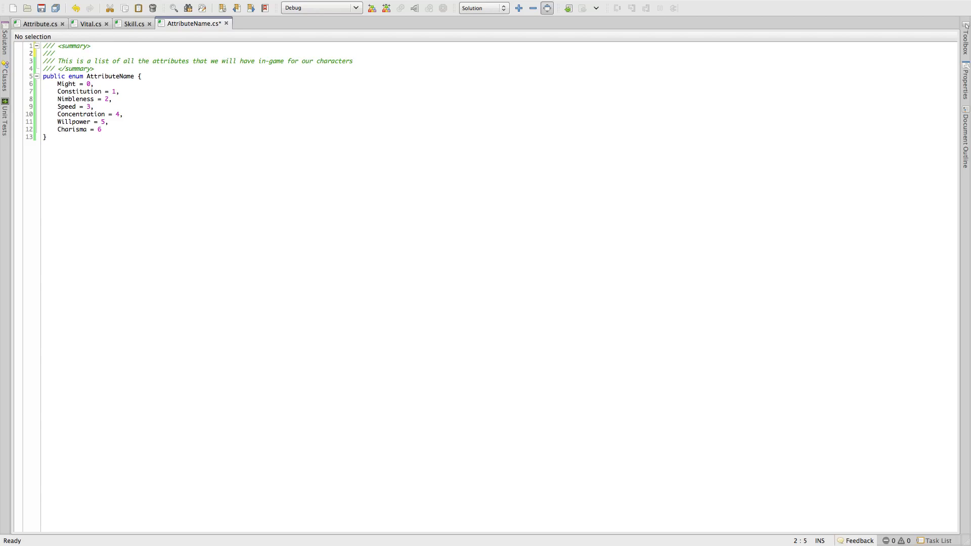
Add a header of AttributeName.cs, Oct 29, 2012 and author Peter Lai, mention mobs in the summary, and save.
{"action": "type", "text": "TTRIBUTE"}
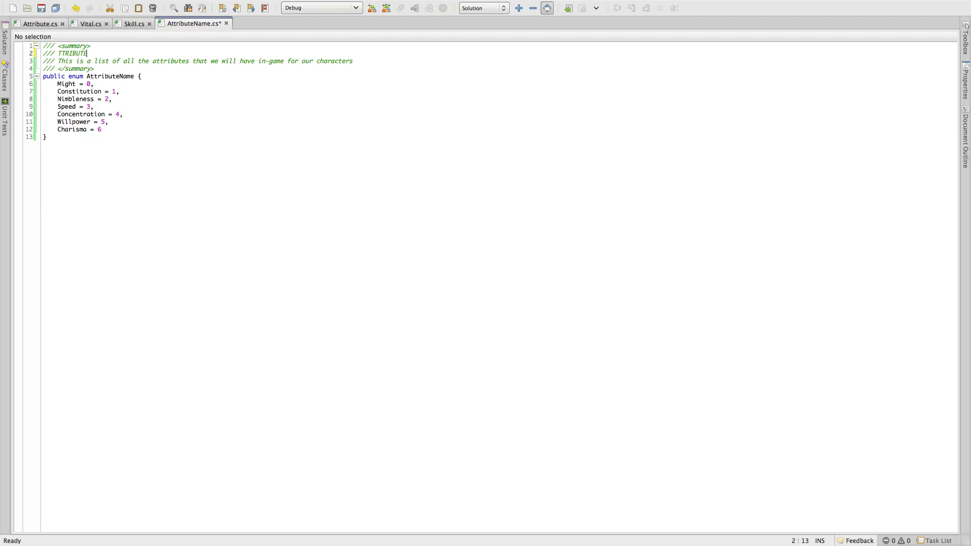
{"action": "key", "text": "Backspace"}
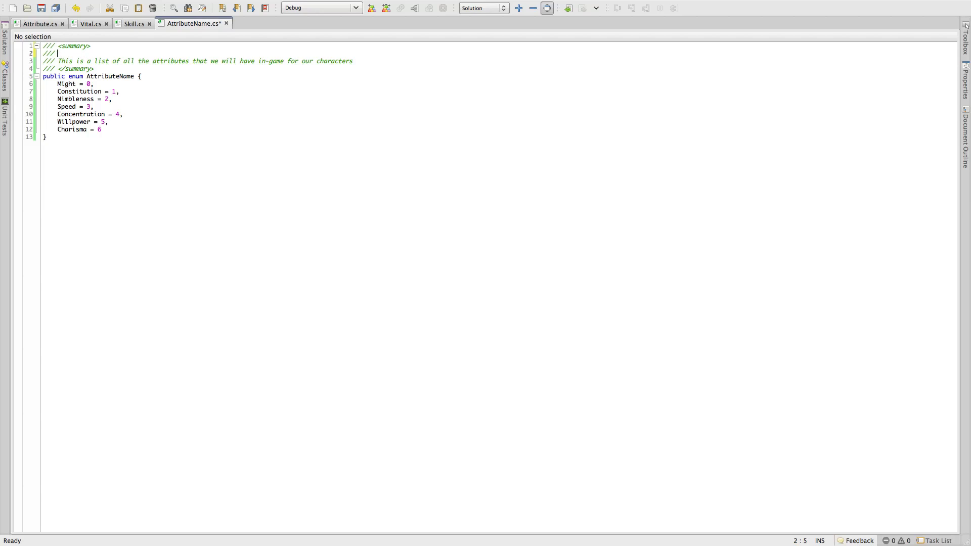
{"action": "type", "text": "Attri"}
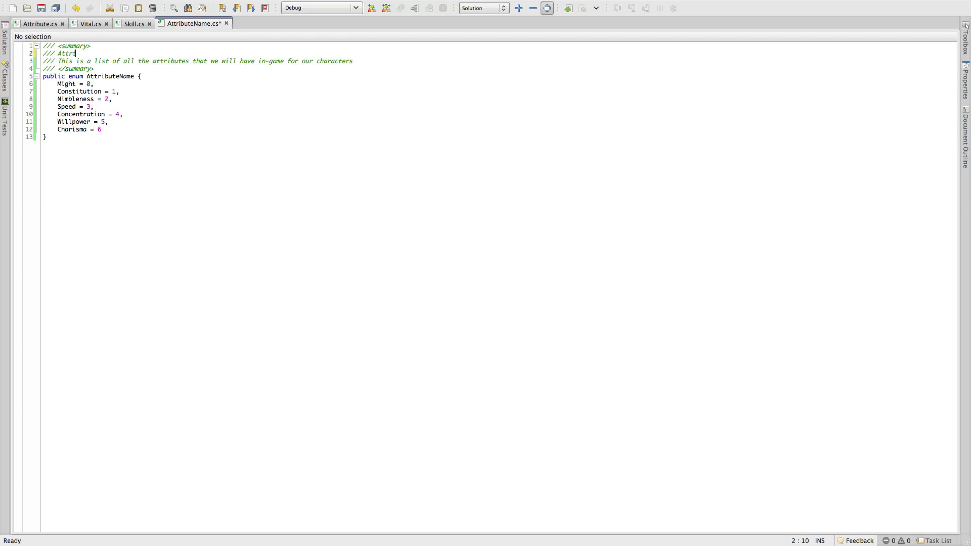
{"action": "type", "text": "buteName"}
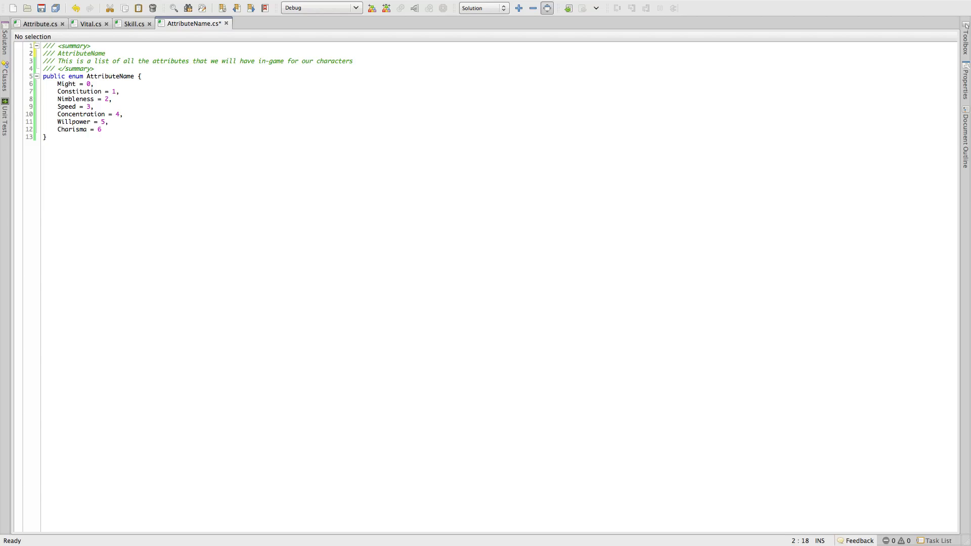
{"action": "type", "text": ".cs"}
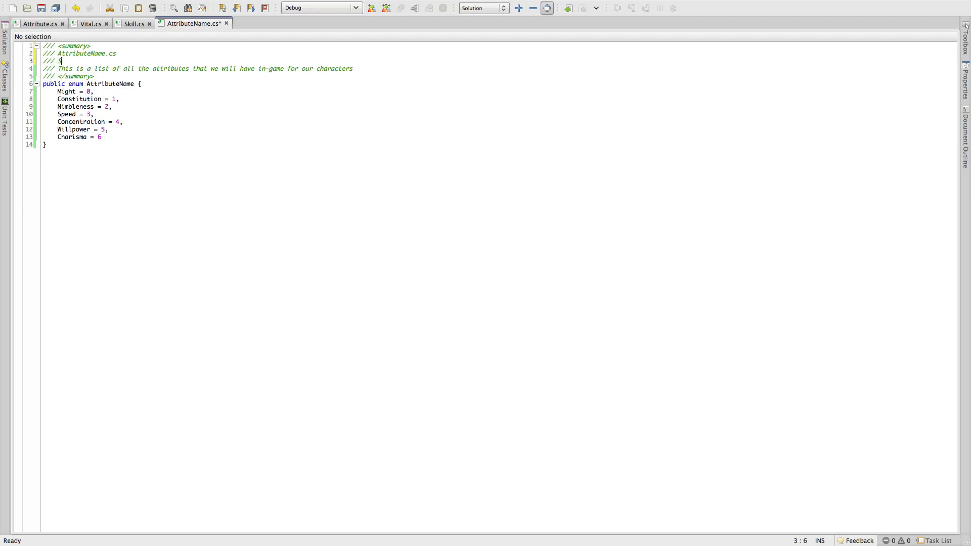
{"action": "type", "text": "Sept 4"}
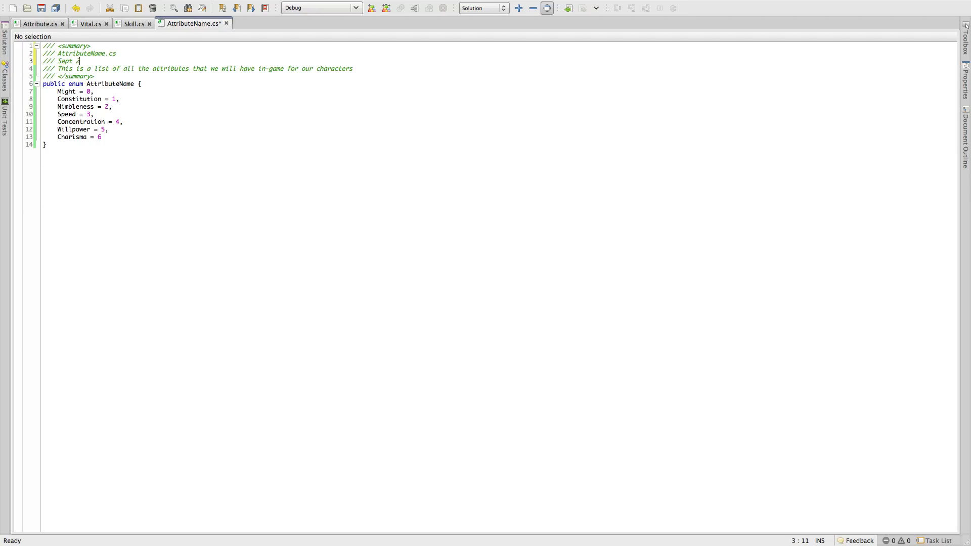
{"action": "key", "text": "BackSpace"}
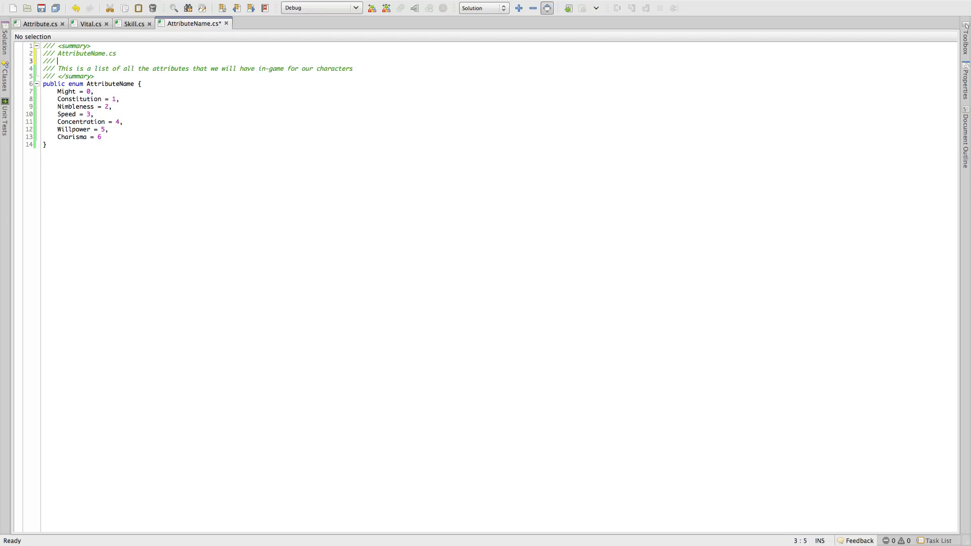
{"action": "type", "text": "Oct 29, 2012"}
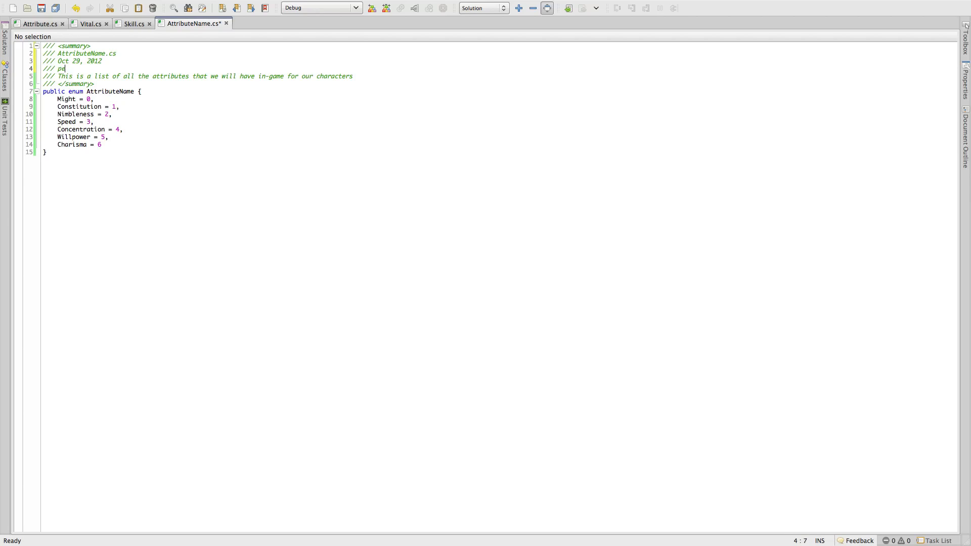
{"action": "key", "text": "Backspace"}
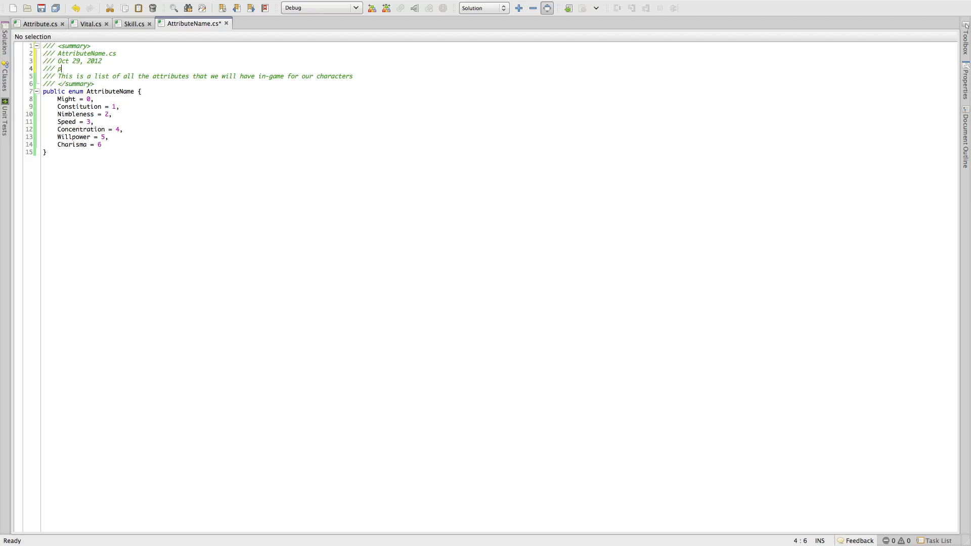
{"action": "type", "text": "Peter Lai"}
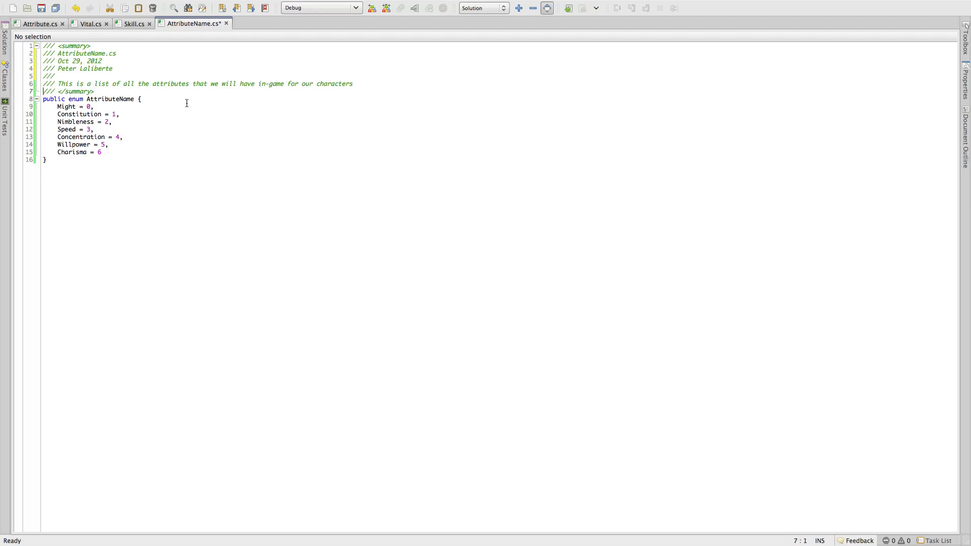
{"action": "mouse_move", "coordinate": [352, 74]}
{"action": "type", "text": " and"}
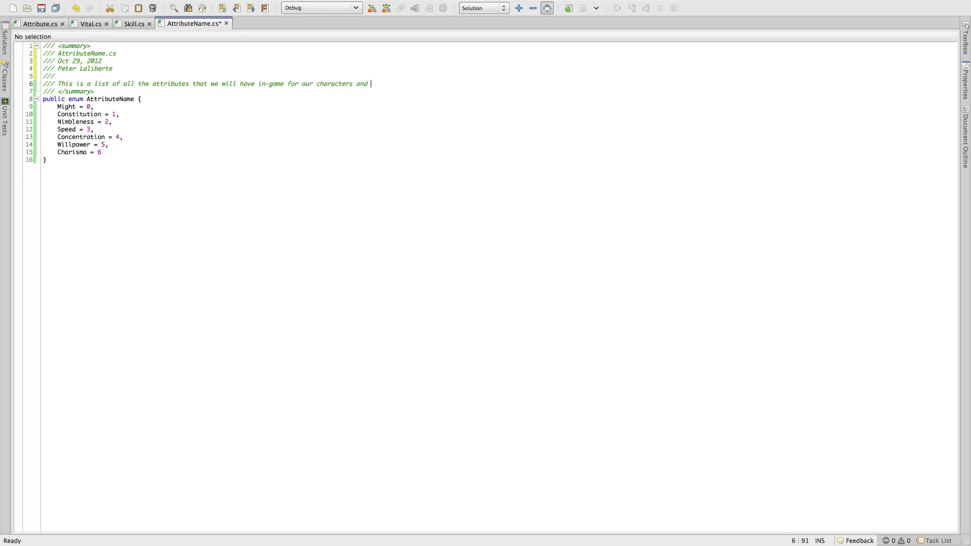
{"action": "type", "text": "mobs"}
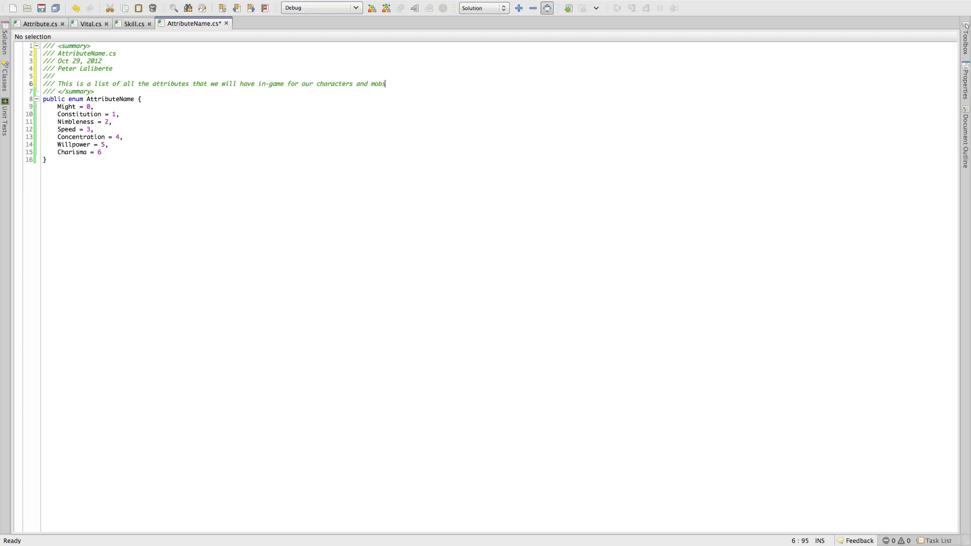
{"action": "mouse_move", "coordinate": [340, 112]}
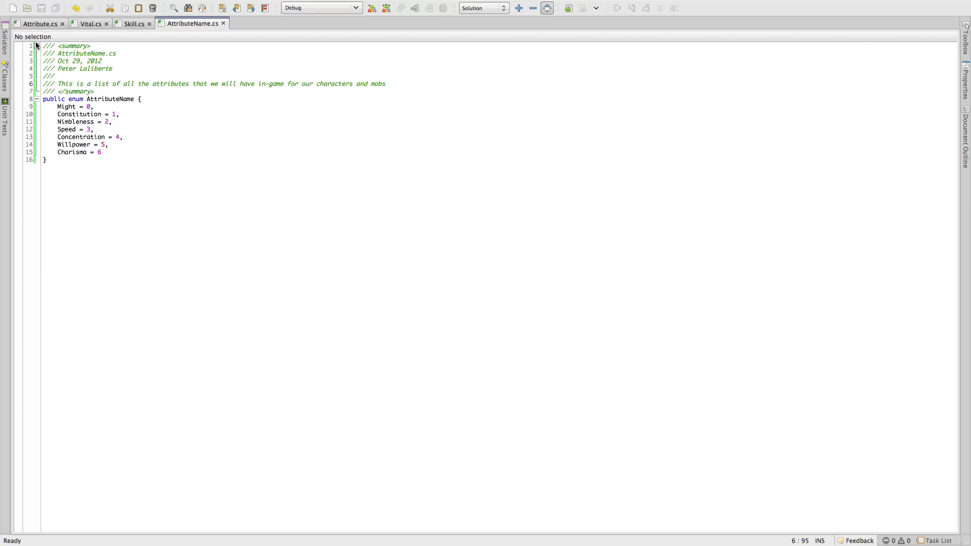
Return to Unity to review the AttributeName preview and the Vital script's VitalName enum.
{"action": "left_click", "coordinate": [37, 46]}
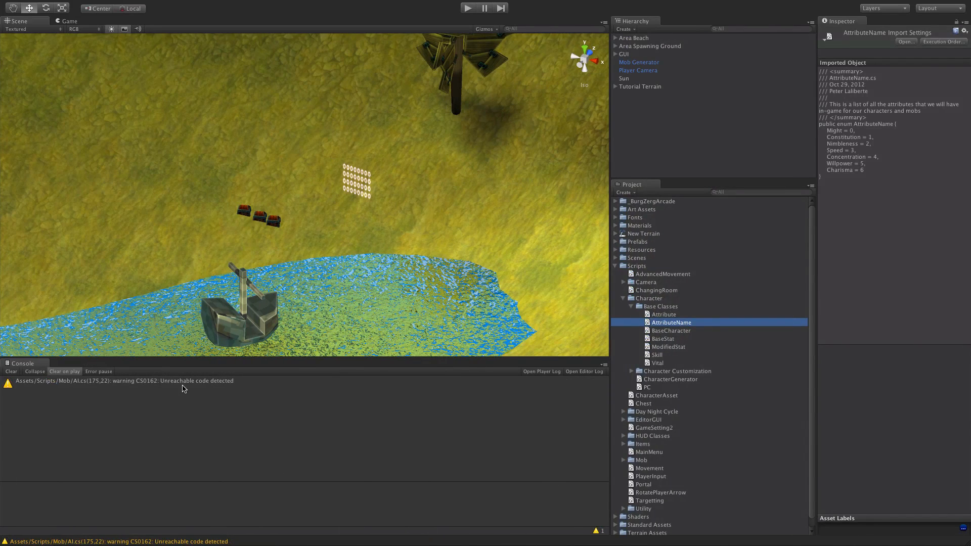
{"action": "mouse_move", "coordinate": [227, 375]}
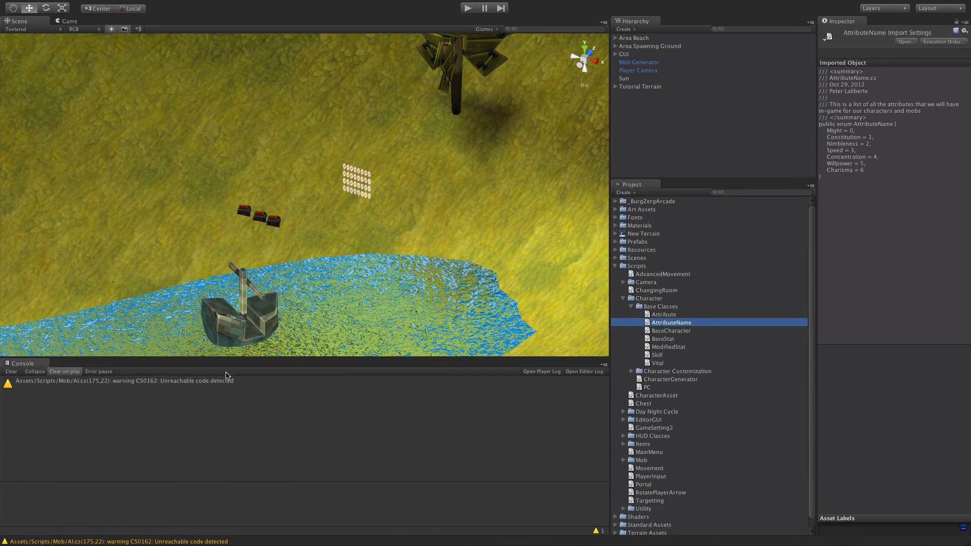
{"action": "mouse_move", "coordinate": [689, 333]}
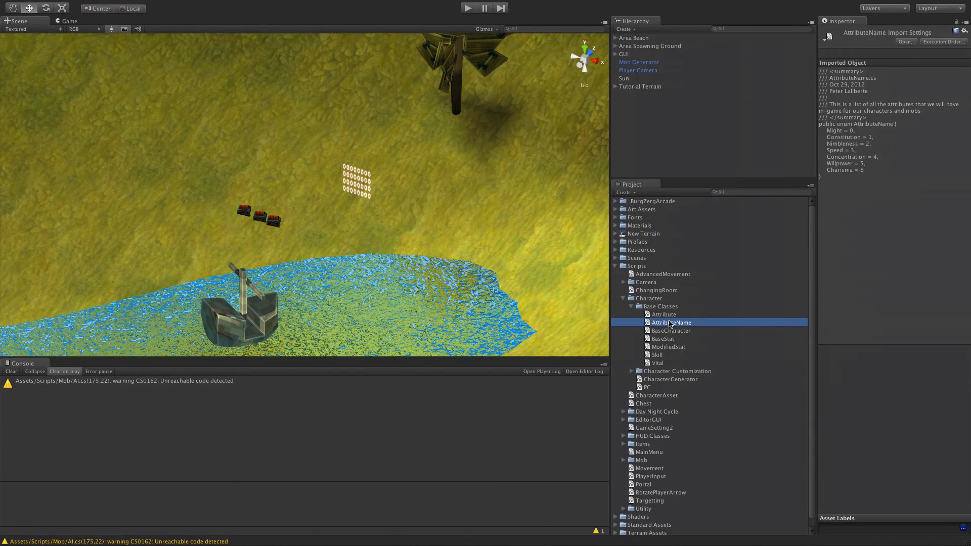
{"action": "mouse_move", "coordinate": [674, 324]}
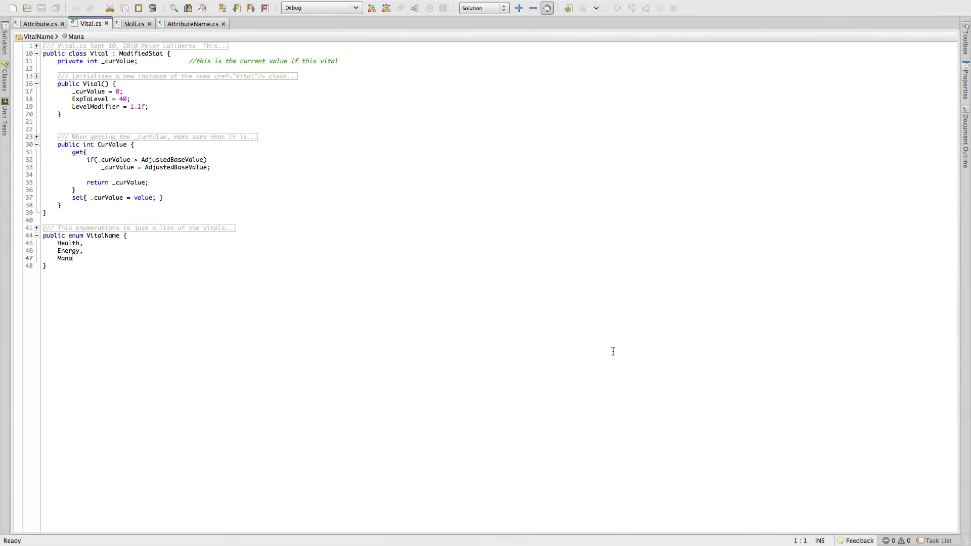
{"action": "mouse_move", "coordinate": [95, 236]}
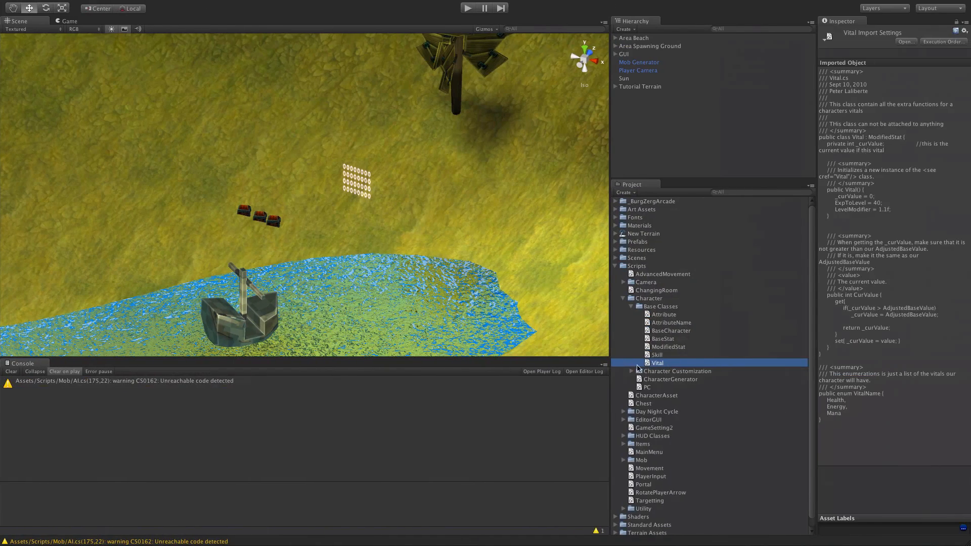
Create a VitalName C# script in Base Classes, check the duplicate-definition error, and bring it up in MonoDevelop.
{"action": "right_click", "coordinate": [661, 305]}
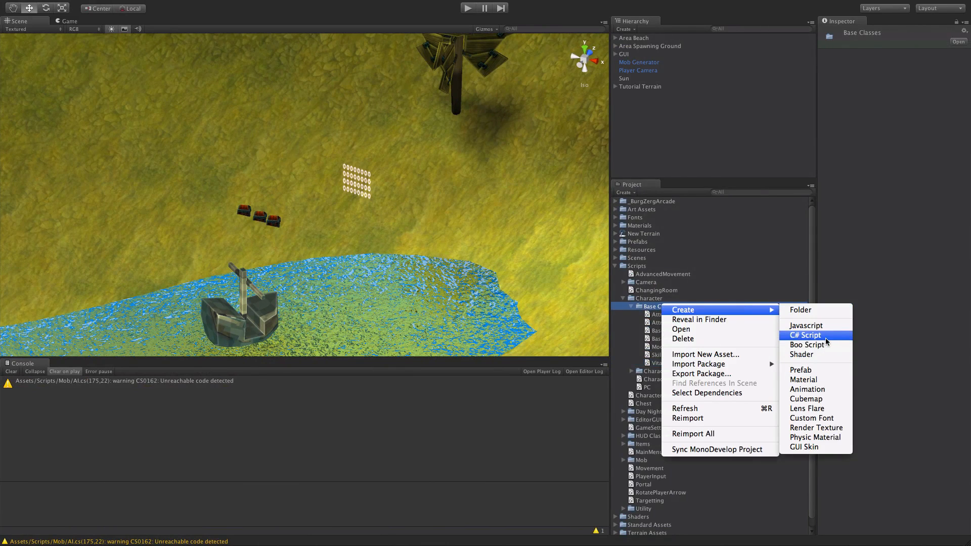
{"action": "left_click", "coordinate": [804, 335]}
{"action": "type", "text": "VitalName"}
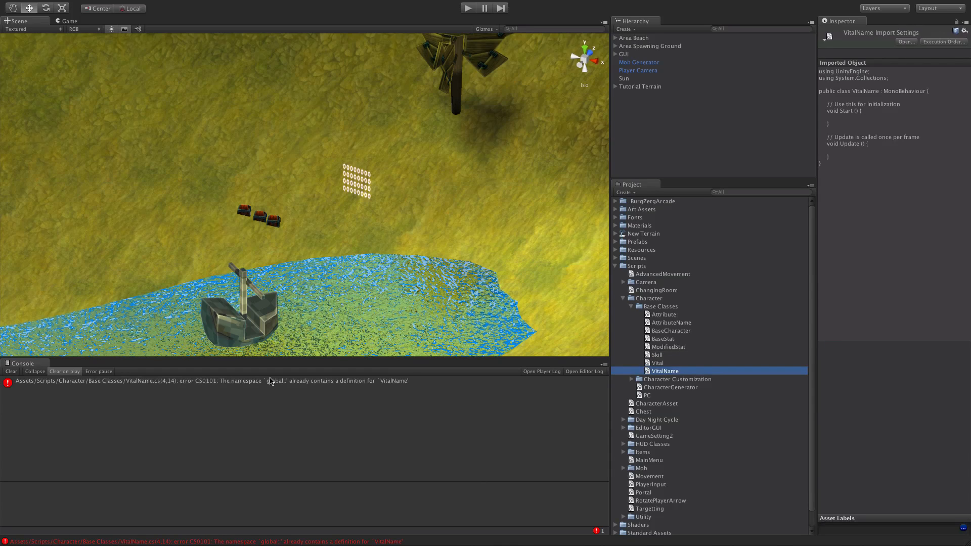
{"action": "mouse_move", "coordinate": [250, 388]}
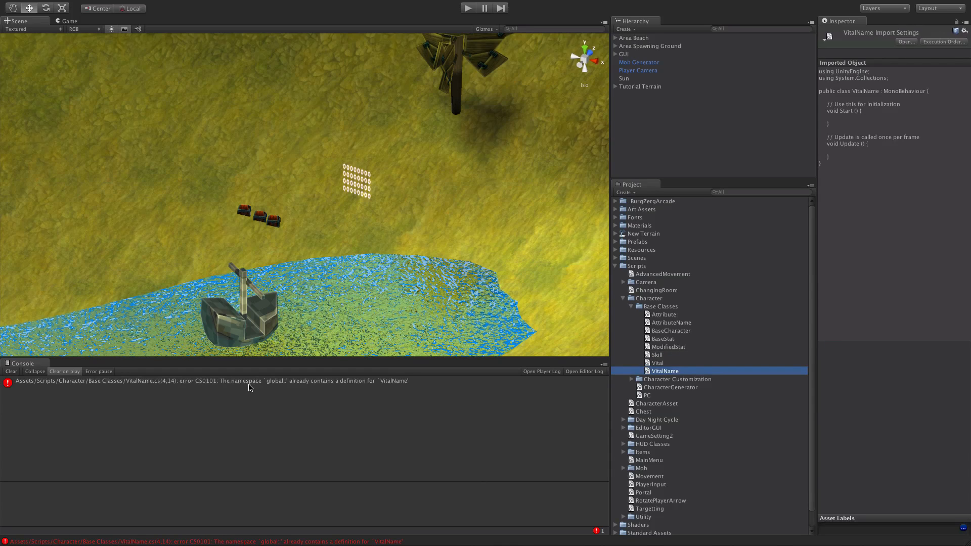
{"action": "left_click", "coordinate": [248, 381]}
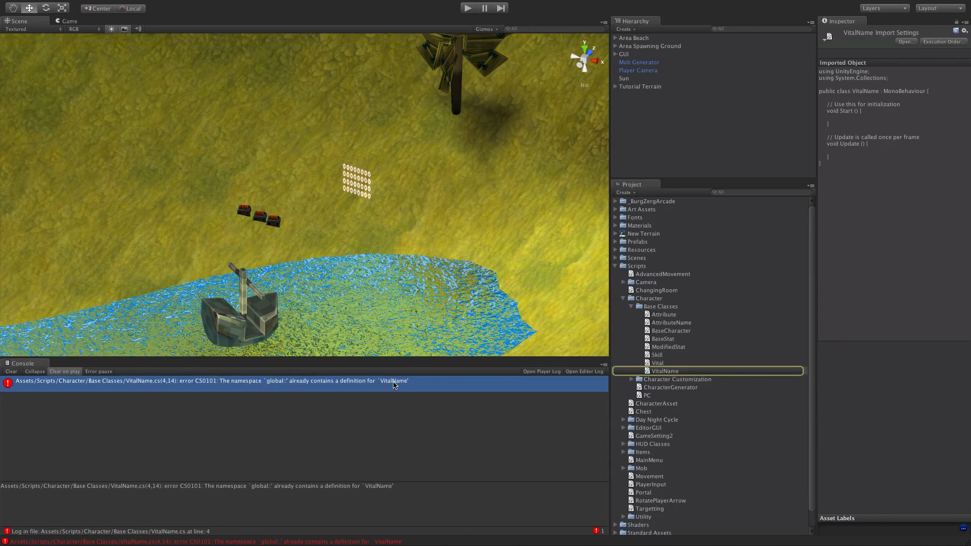
{"action": "double_click", "coordinate": [666, 371]}
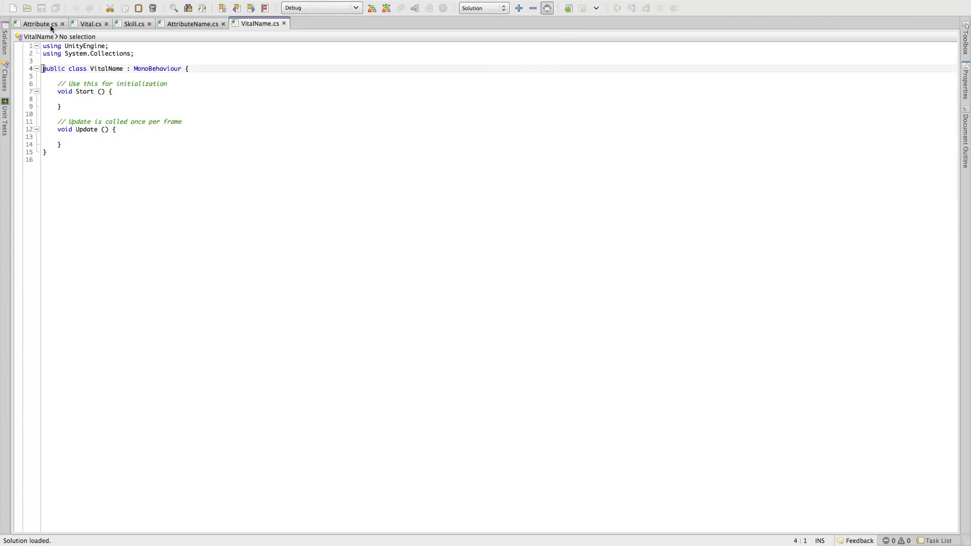
Close the finished tabs, replace VitalName.cs's template with the Health, Energy, Mana enum, save and close it.
{"action": "left_click", "coordinate": [61, 23]}
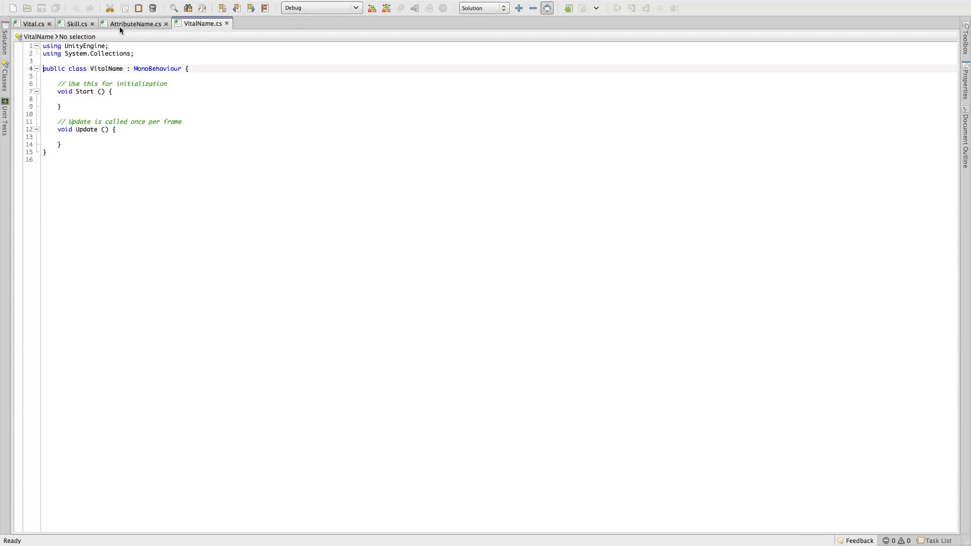
{"action": "left_click", "coordinate": [166, 23]}
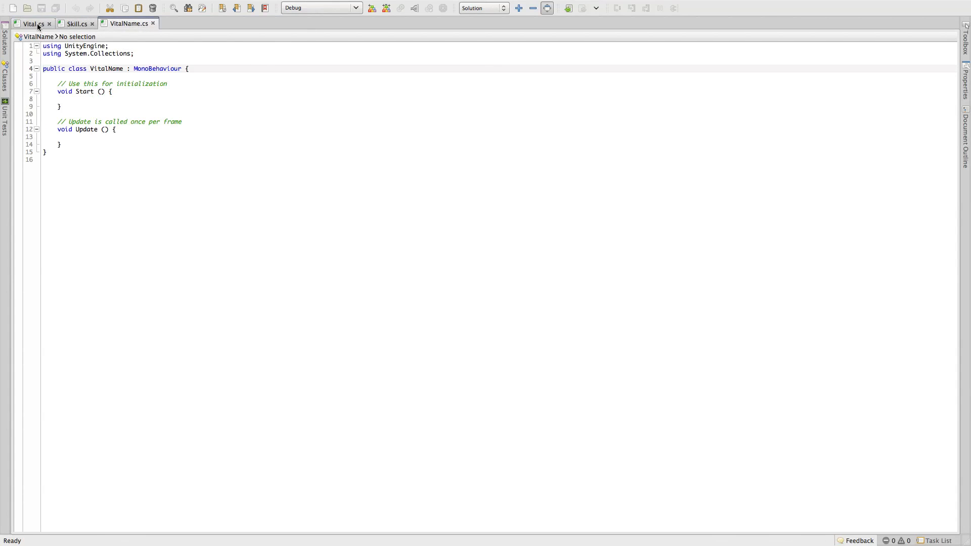
{"action": "left_click", "coordinate": [33, 24]}
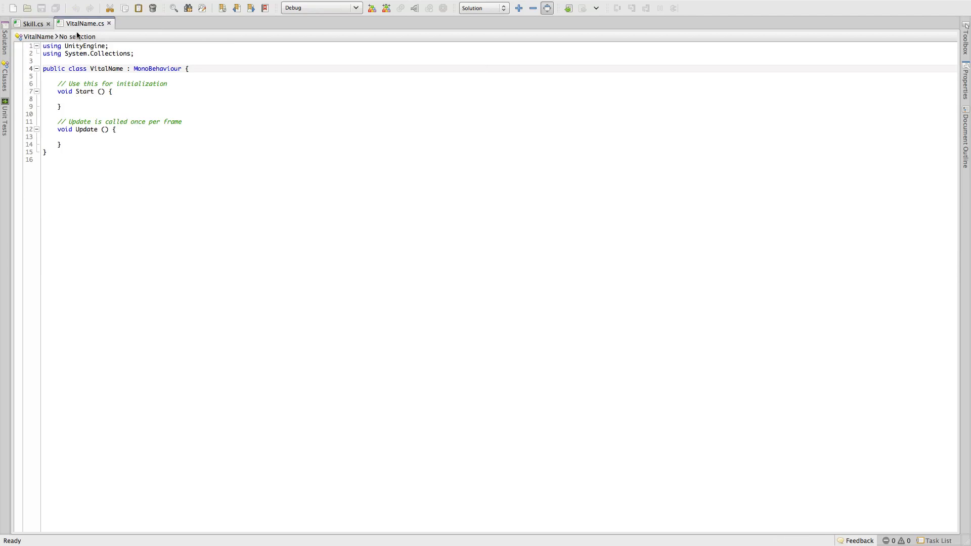
{"action": "key", "text": "ctrl+a"}
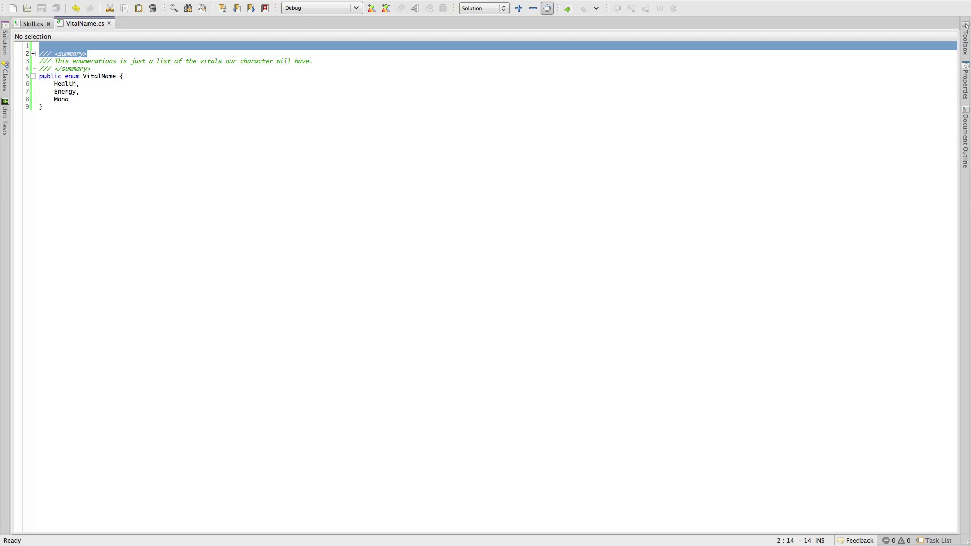
{"action": "left_click", "coordinate": [41, 52]}
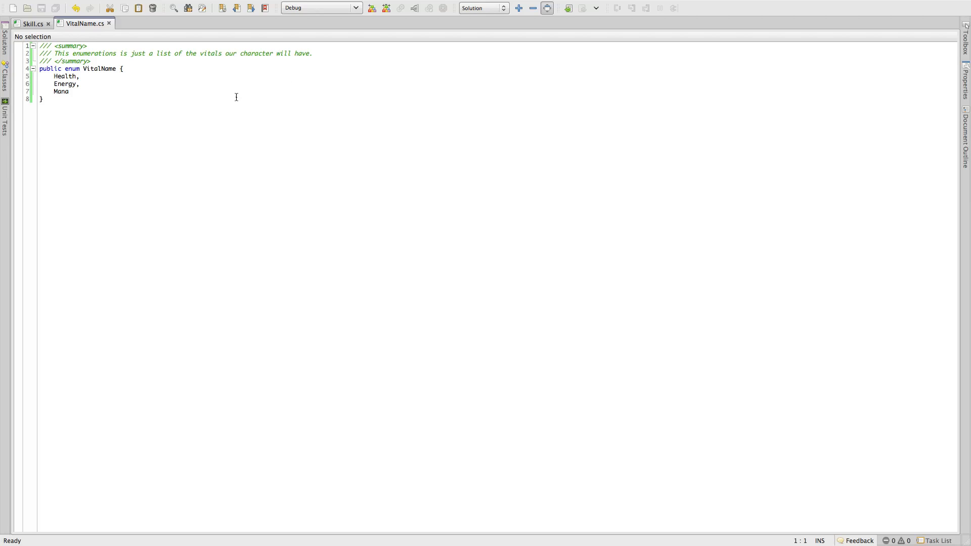
{"action": "mouse_move", "coordinate": [119, 106]}
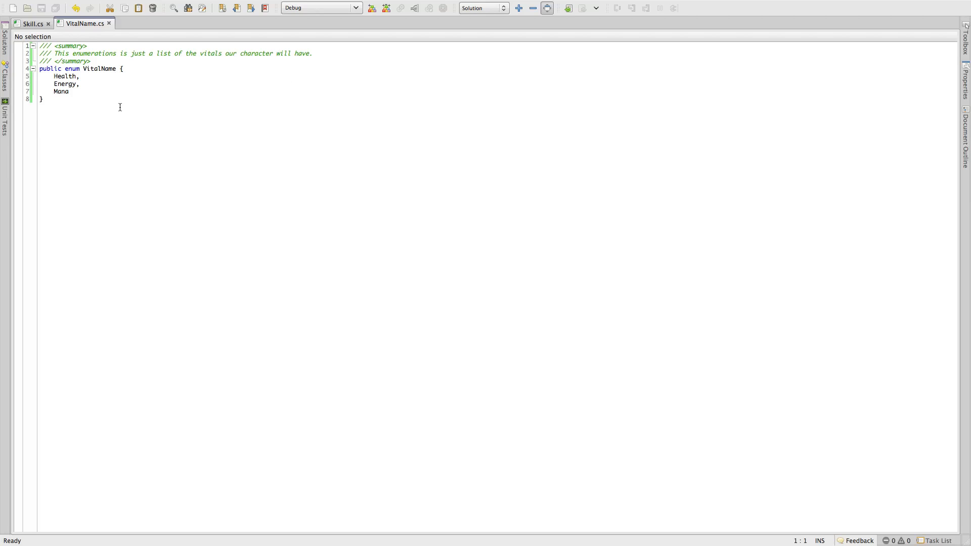
{"action": "mouse_move", "coordinate": [109, 23]}
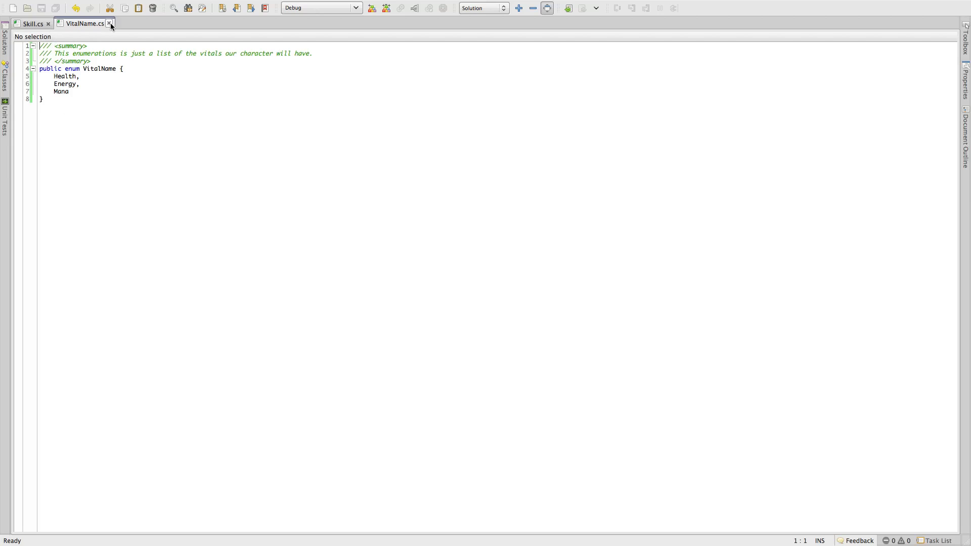
{"action": "left_click", "coordinate": [109, 24]}
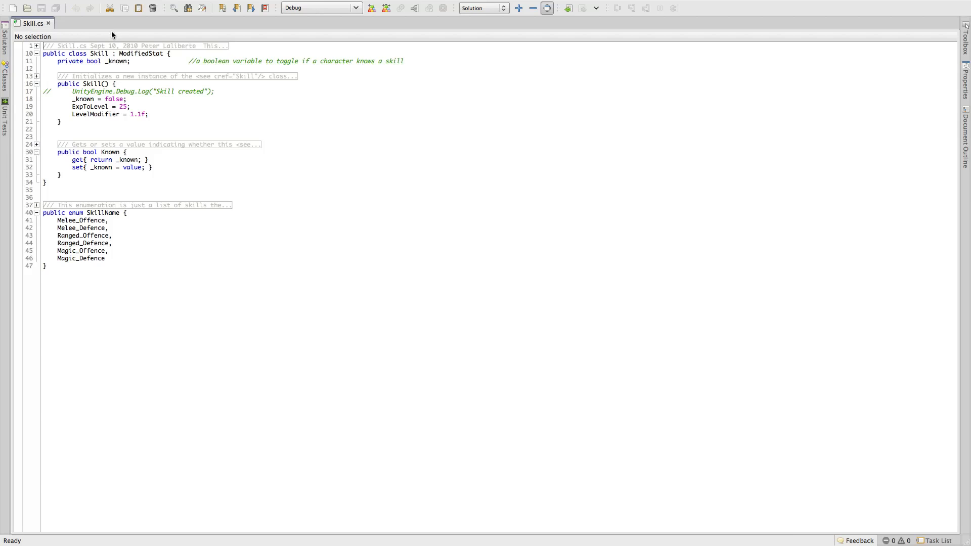
Create a SkillName C# script in Base Classes and bring it up in MonoDevelop beside Skill.cs.
{"action": "double_click", "coordinate": [104, 213]}
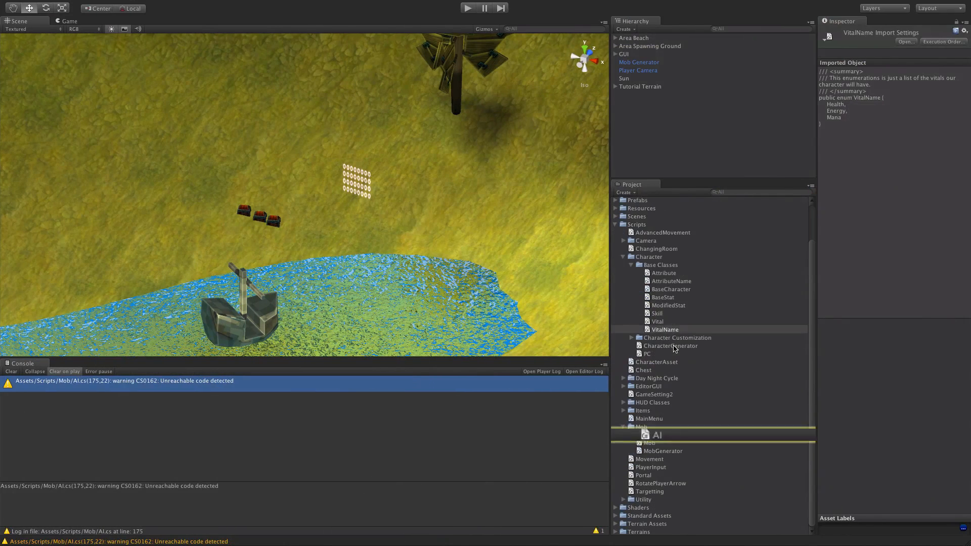
{"action": "left_click", "coordinate": [661, 264]}
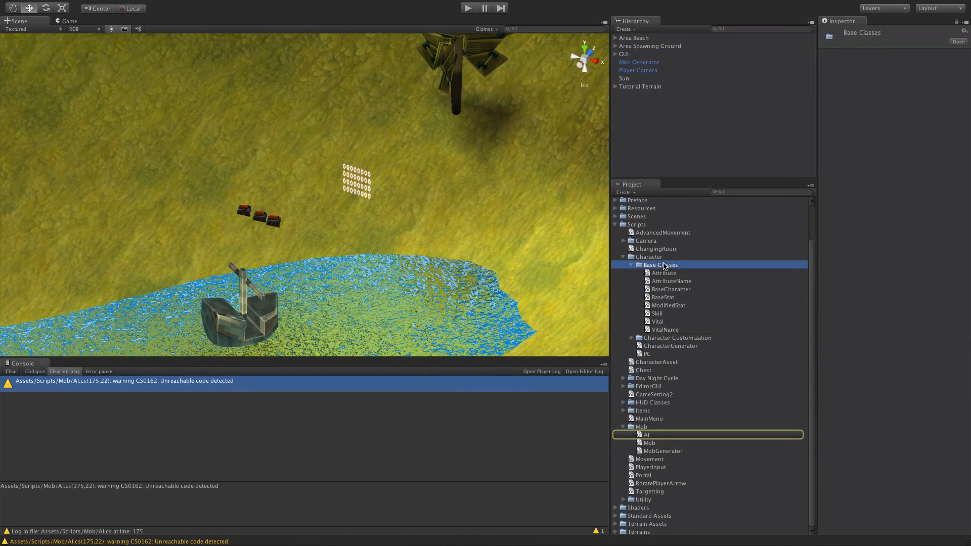
{"action": "right_click", "coordinate": [661, 264]}
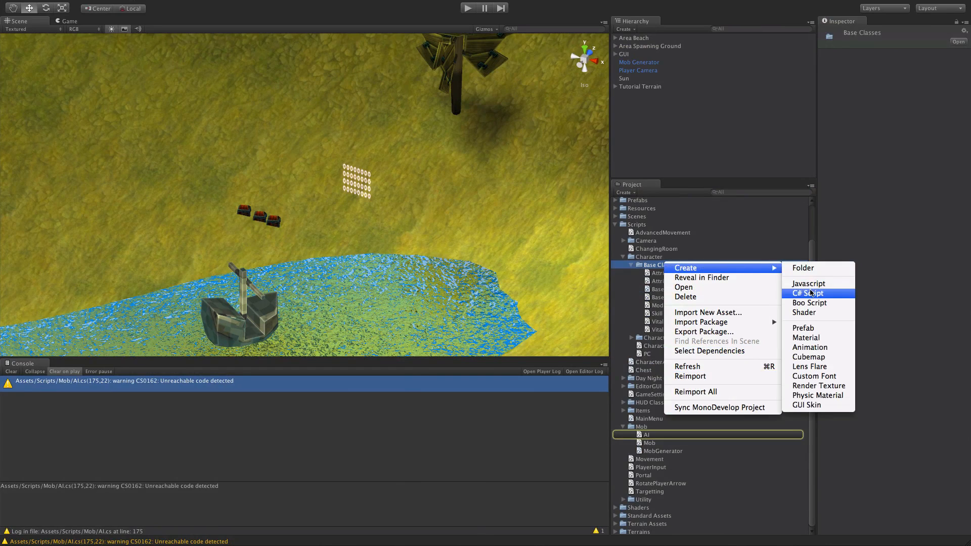
{"action": "left_click", "coordinate": [807, 293]}
{"action": "type", "text": "SkillName"}
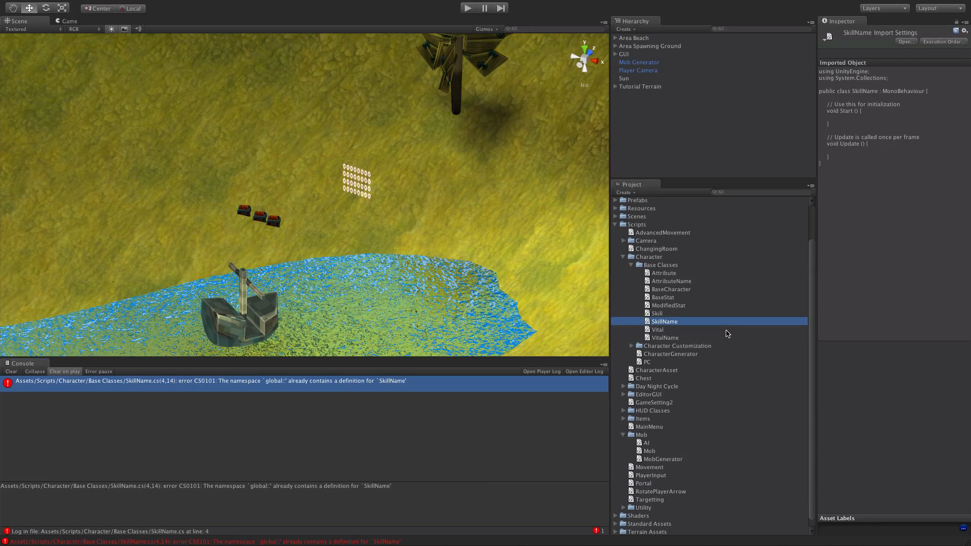
{"action": "mouse_move", "coordinate": [691, 326]}
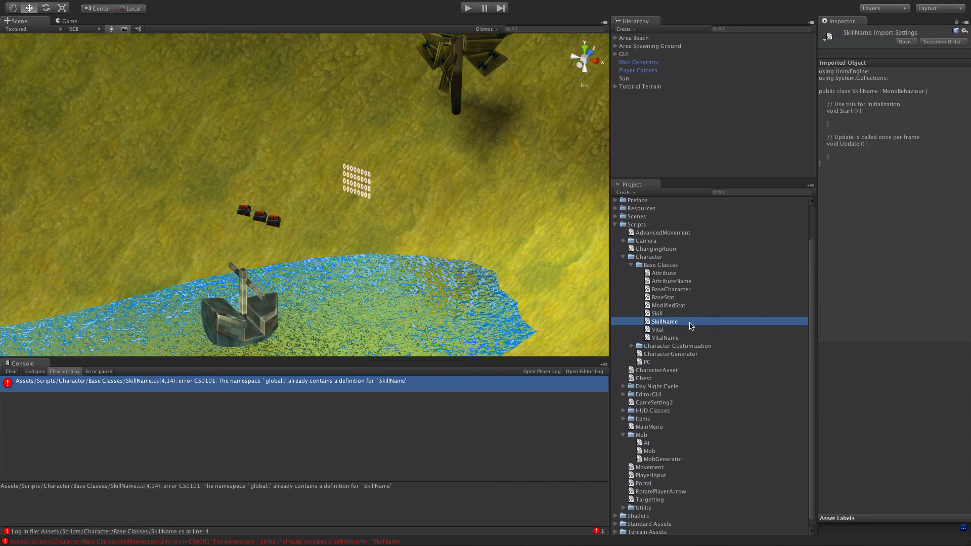
{"action": "double_click", "coordinate": [665, 321]}
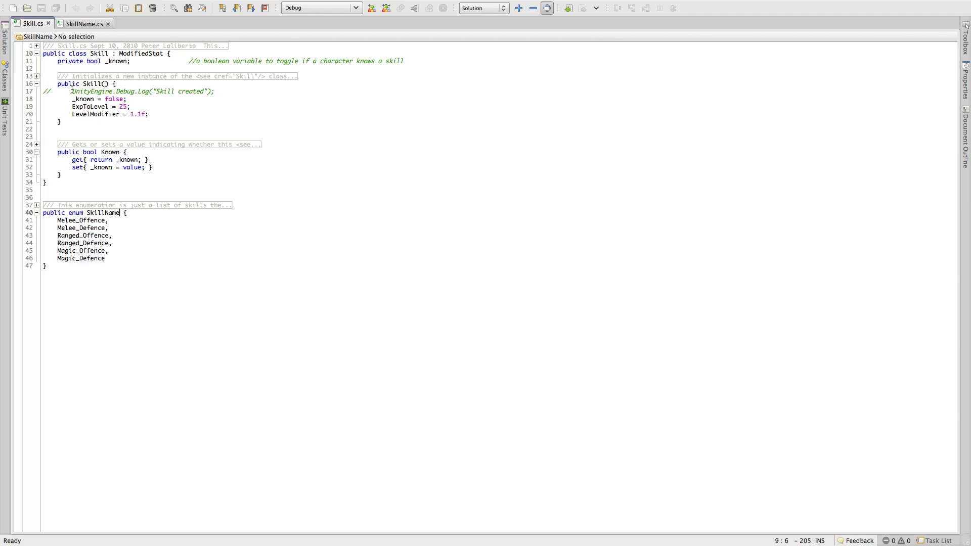
Cut the SkillName enum out of Skill.cs and paste it over the SkillName.cs template.
{"action": "left_click", "coordinate": [247, 189]}
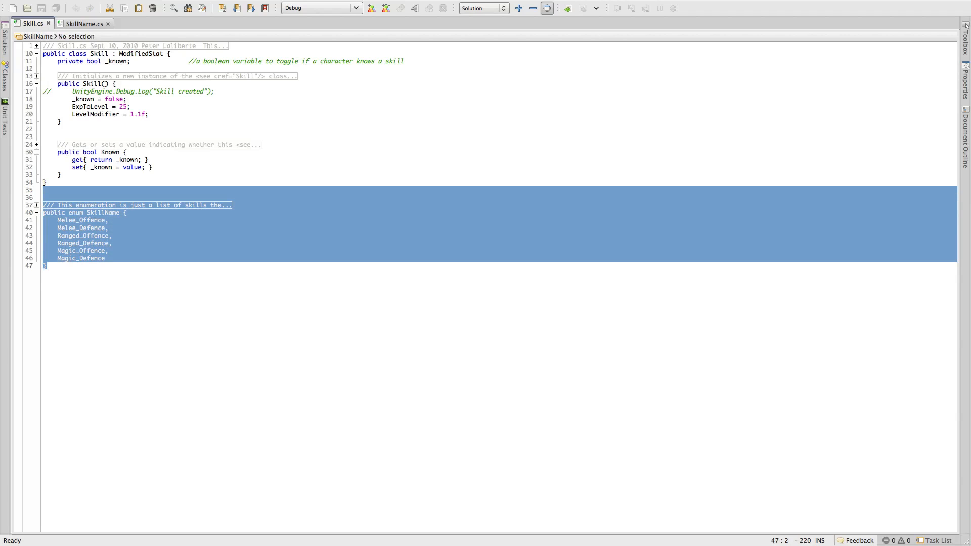
{"action": "key", "text": "Delete"}
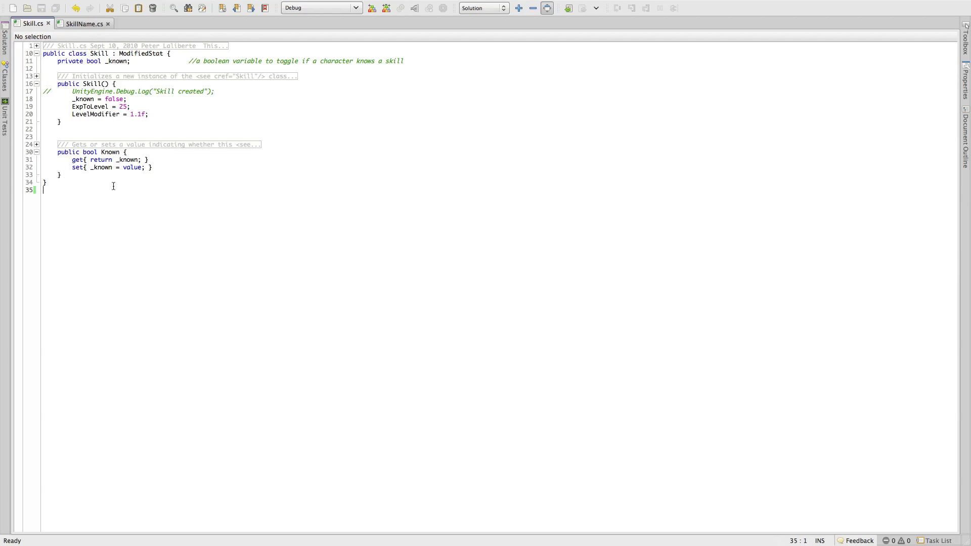
{"action": "left_click", "coordinate": [84, 23]}
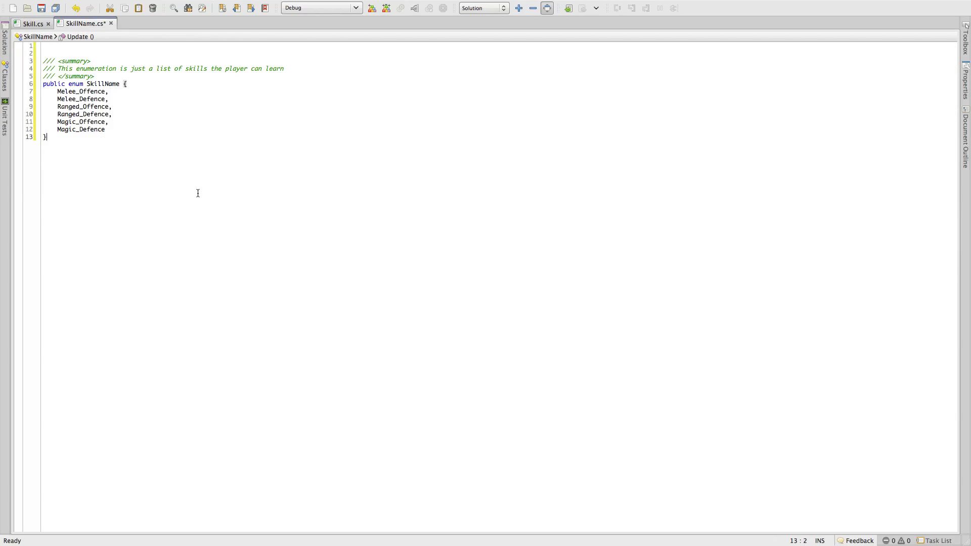
{"action": "left_click", "coordinate": [44, 53]}
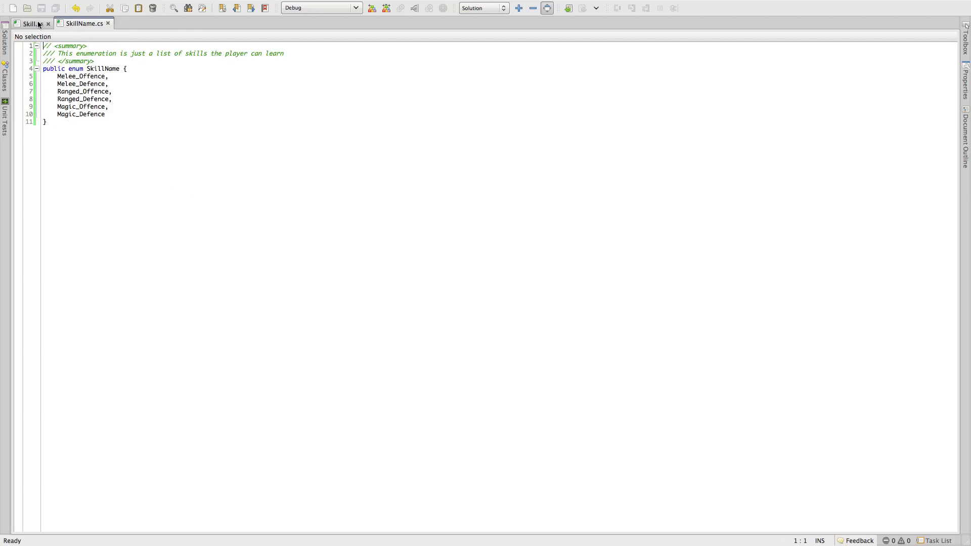
Close Skill.cs, bring VitalName into MonoDevelop, and return to SkillName.cs.
{"action": "left_click", "coordinate": [48, 24]}
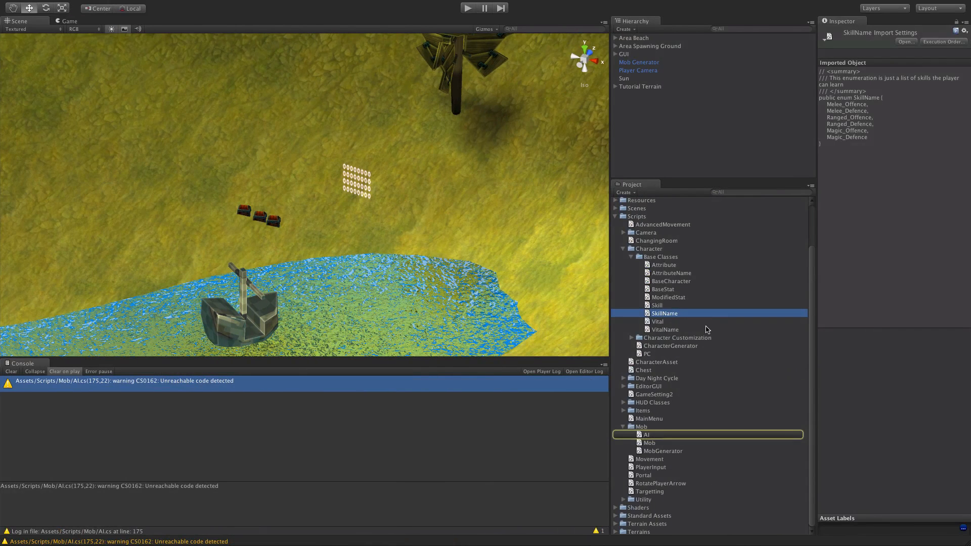
{"action": "double_click", "coordinate": [657, 321]}
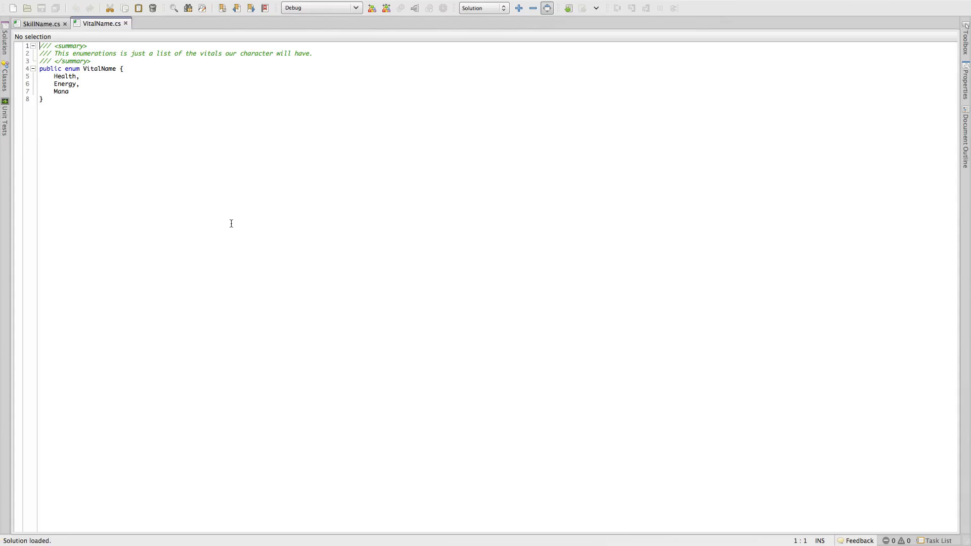
{"action": "left_click", "coordinate": [39, 23]}
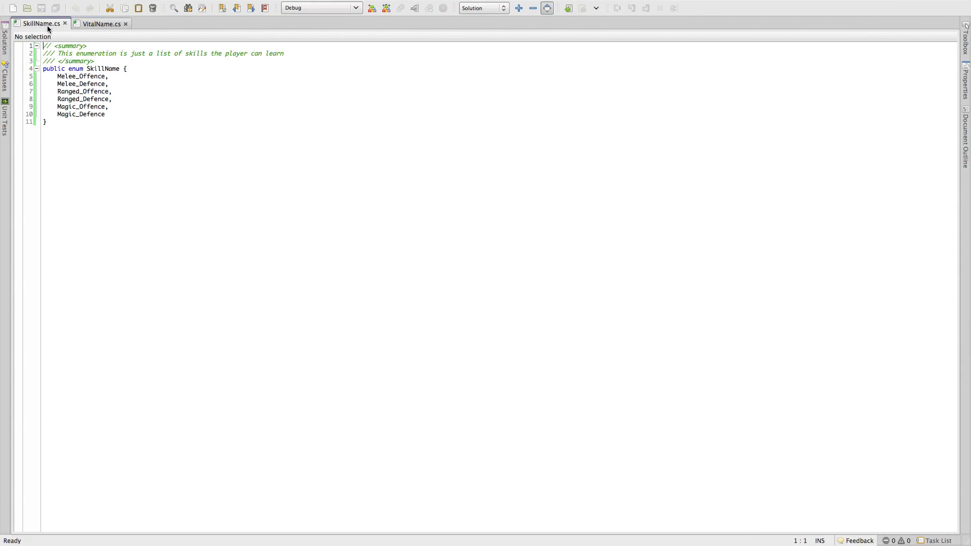
{"action": "mouse_move", "coordinate": [110, 33]}
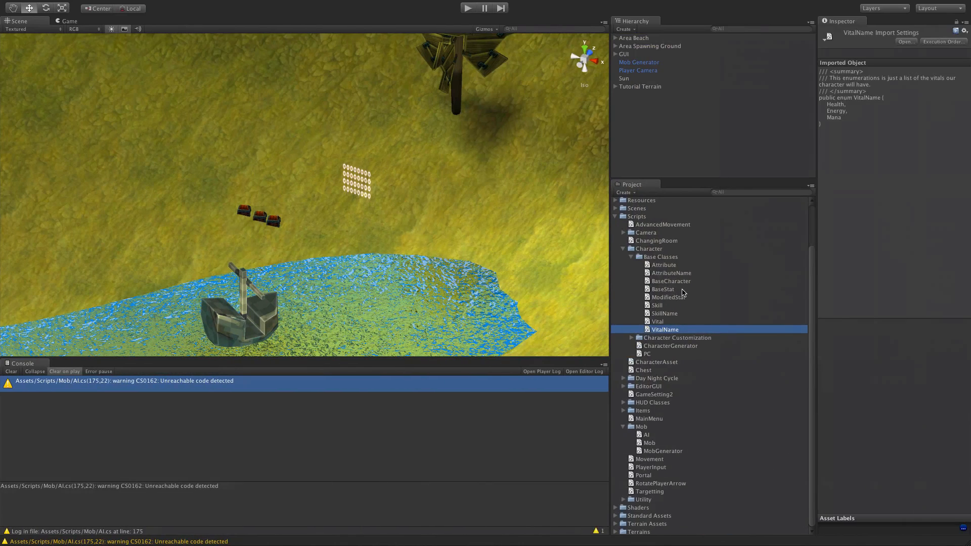
Create an Enums folder in Base Classes and select the enum scripts to move into it.
{"action": "right_click", "coordinate": [660, 256]}
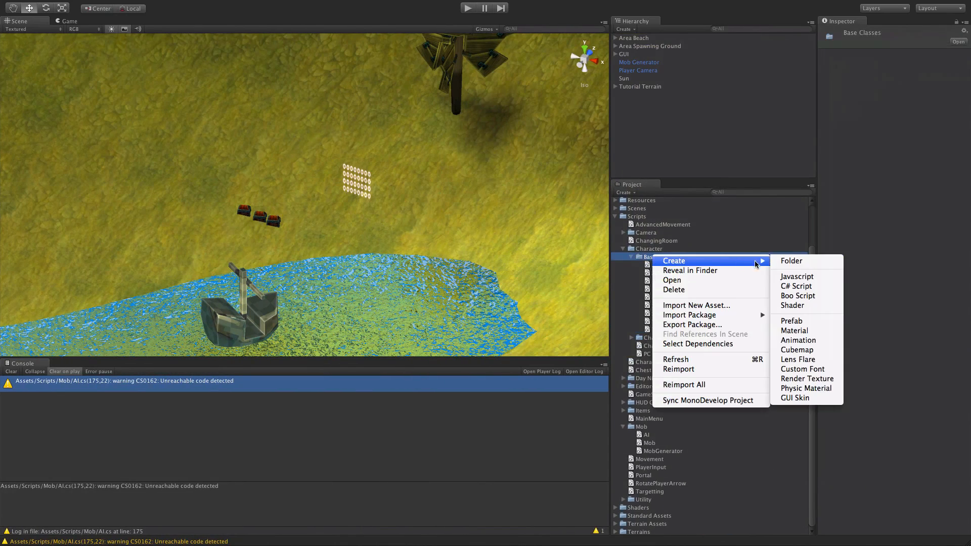
{"action": "left_click", "coordinate": [796, 286]}
{"action": "type", "text": "Enums"}
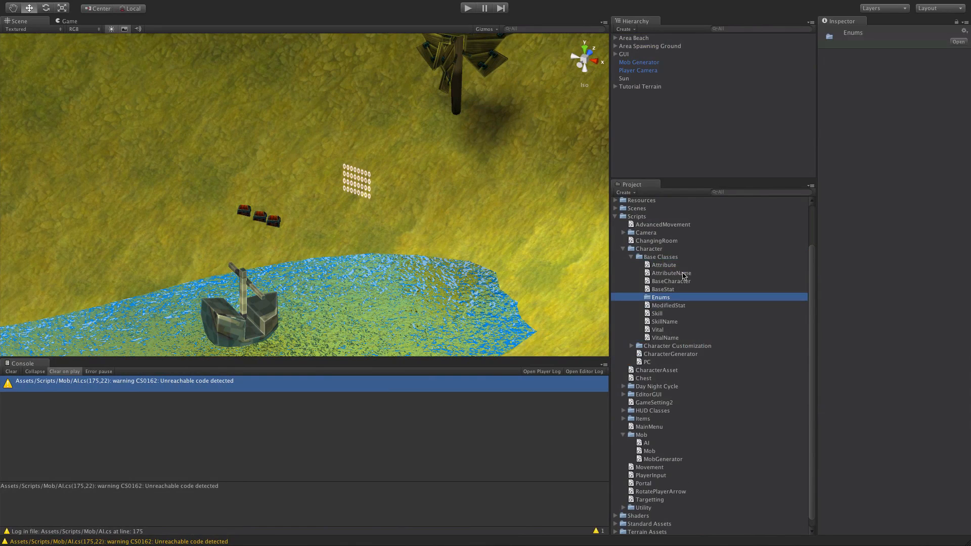
{"action": "left_click", "coordinate": [666, 338]}
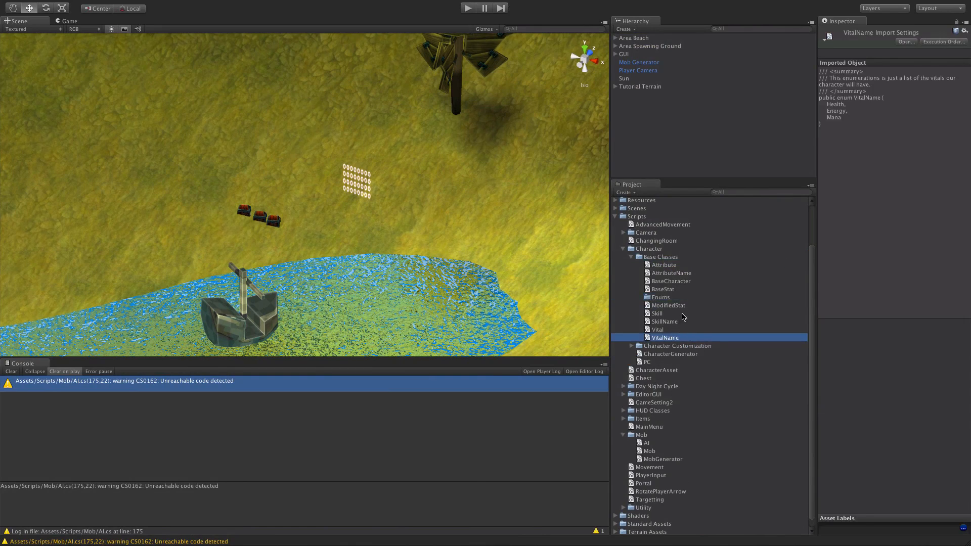
{"action": "left_click", "coordinate": [670, 272]}
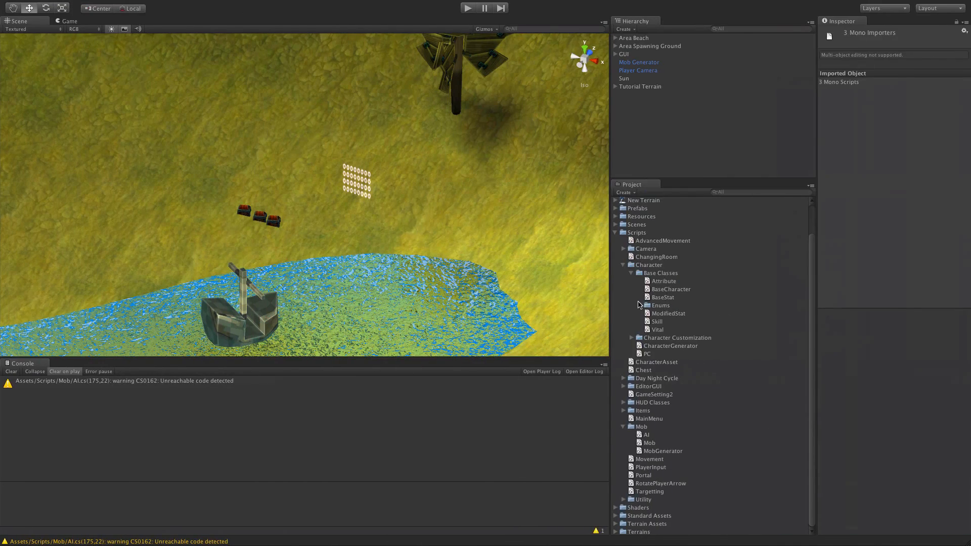
Rename the stray Enums script to VitalName, leaving a duplicate Enums script and a CS0101 error.
{"action": "left_click", "coordinate": [631, 306]}
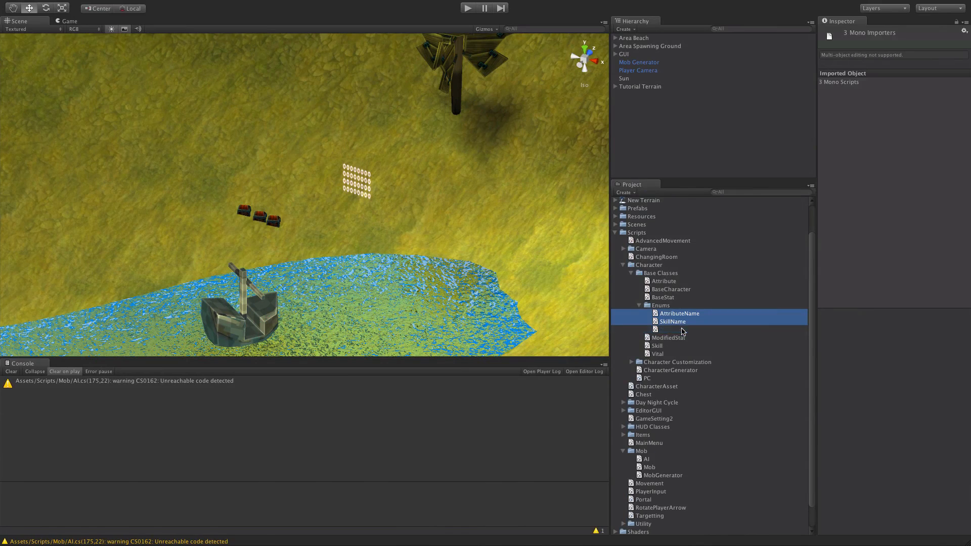
{"action": "left_click", "coordinate": [668, 322]}
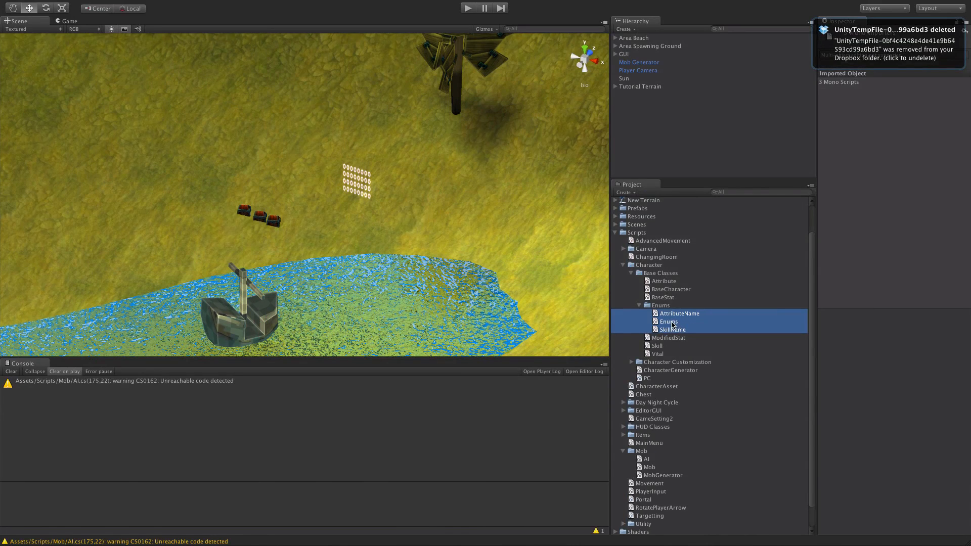
{"action": "left_click", "coordinate": [669, 321]}
{"action": "type", "text": "VitalName"}
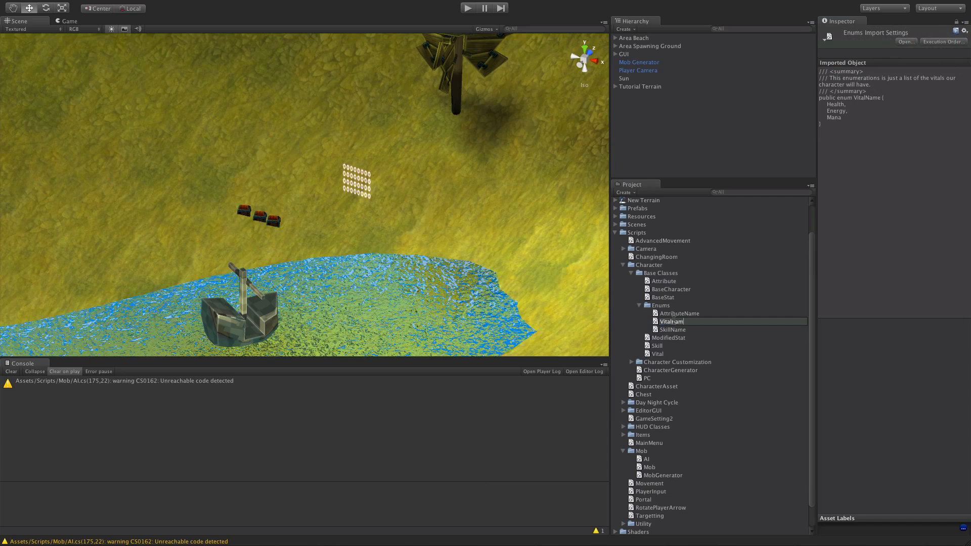
{"action": "left_click", "coordinate": [671, 330]}
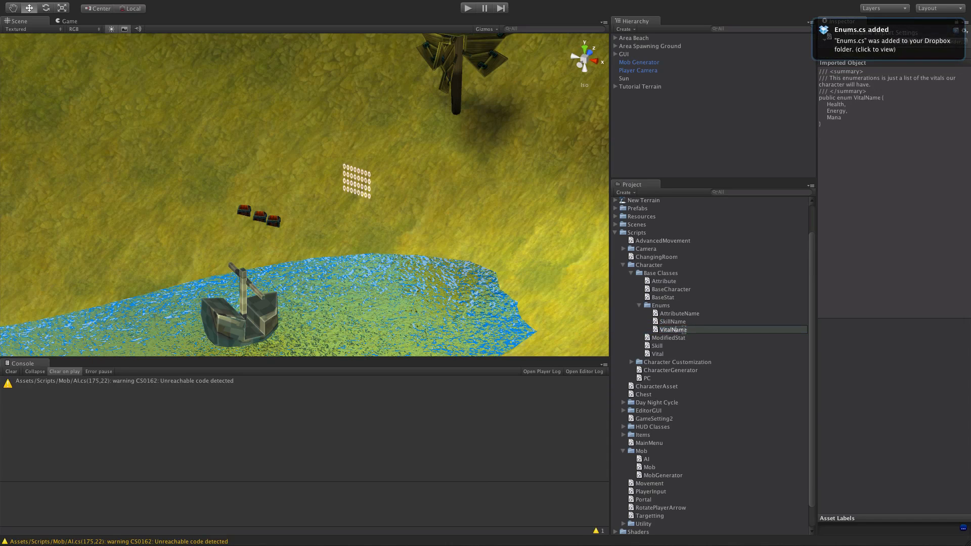
{"action": "left_click", "coordinate": [671, 330]}
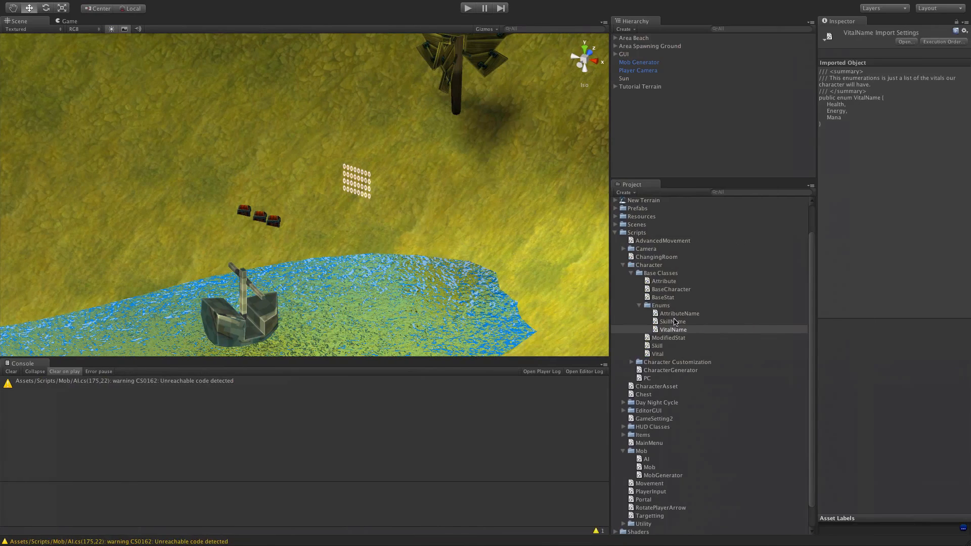
{"action": "left_click", "coordinate": [672, 338]}
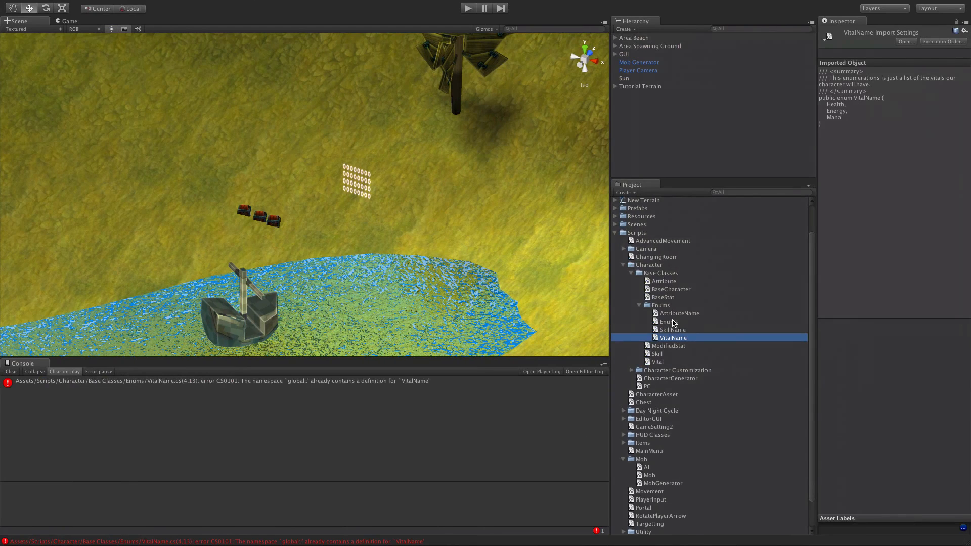
{"action": "left_click", "coordinate": [667, 322]}
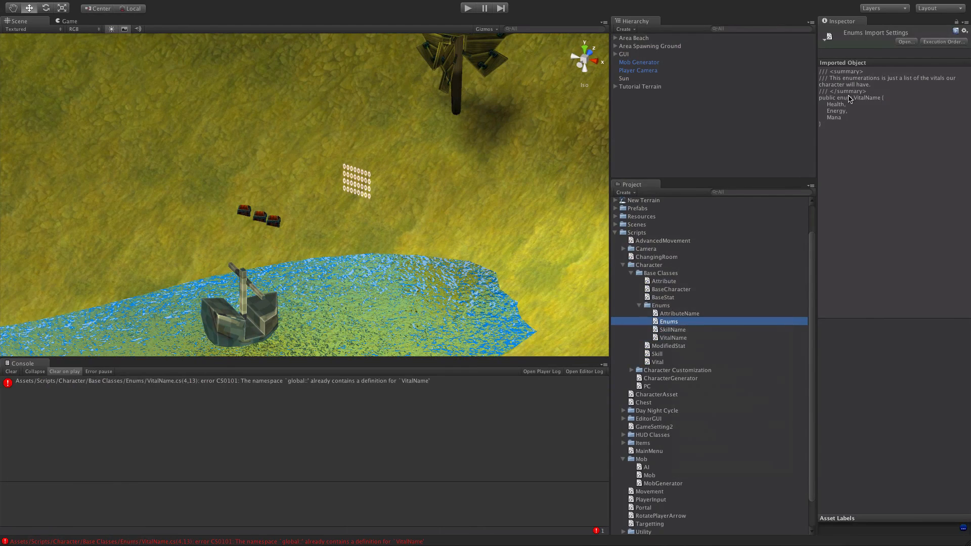
Delete the leftover Enums script, clearing the duplicate VitalName error, and select SkillName.
{"action": "right_click", "coordinate": [669, 321]}
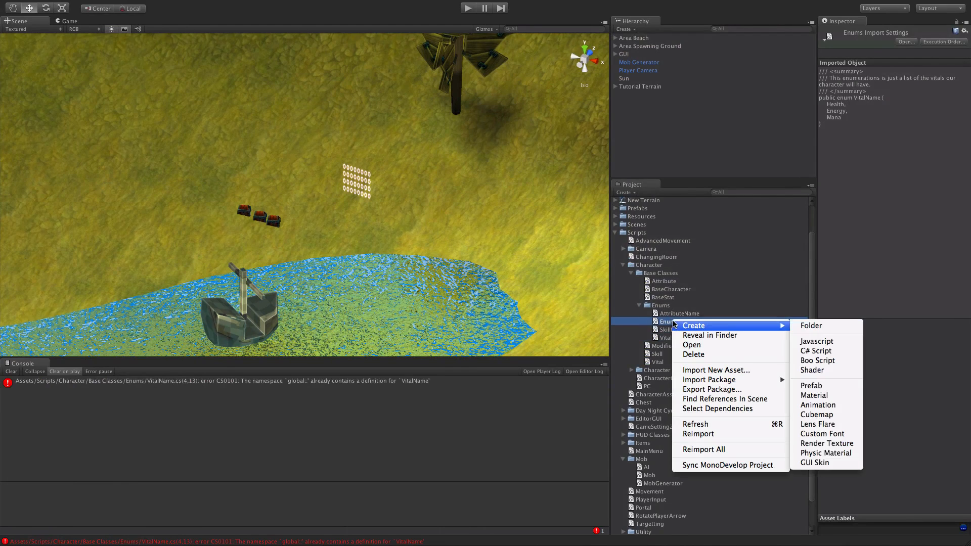
{"action": "left_click", "coordinate": [692, 354]}
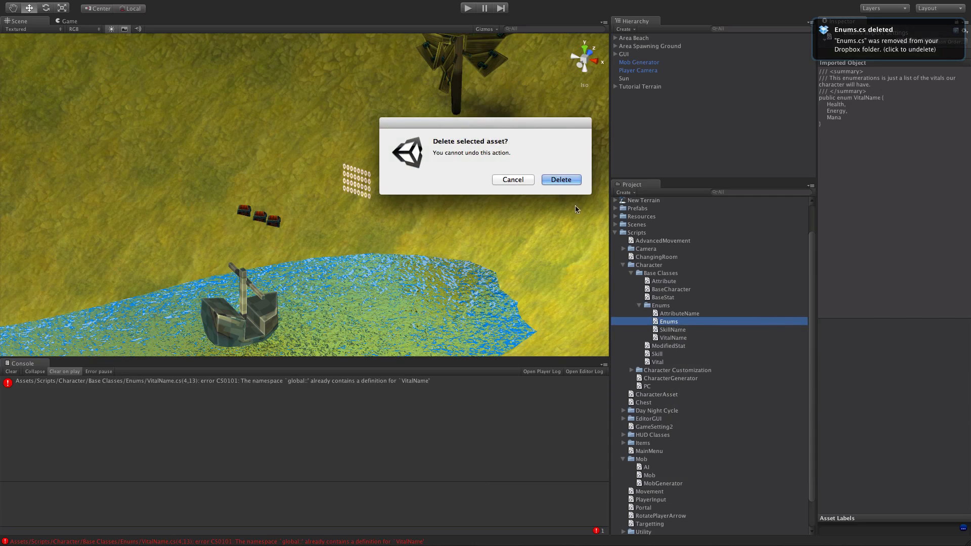
{"action": "left_click", "coordinate": [559, 180]}
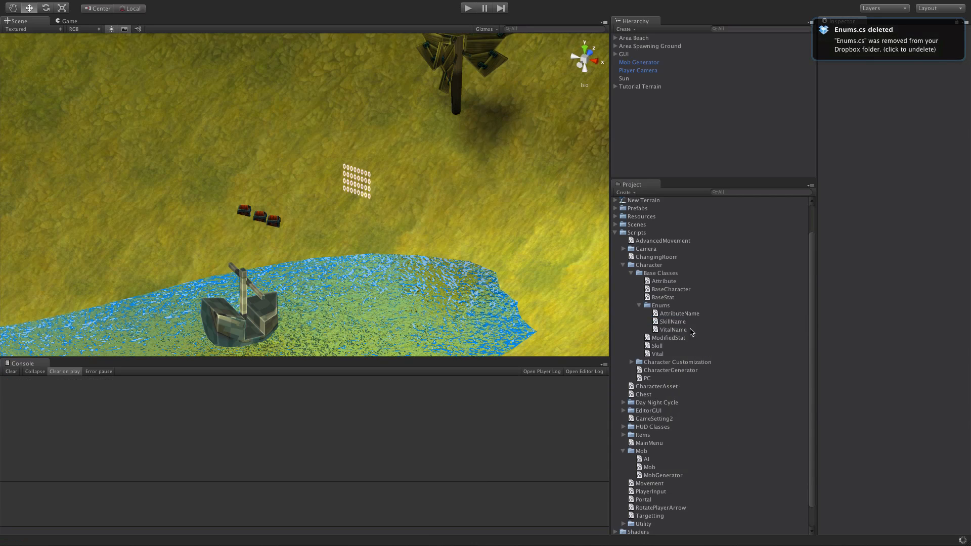
{"action": "left_click", "coordinate": [672, 321]}
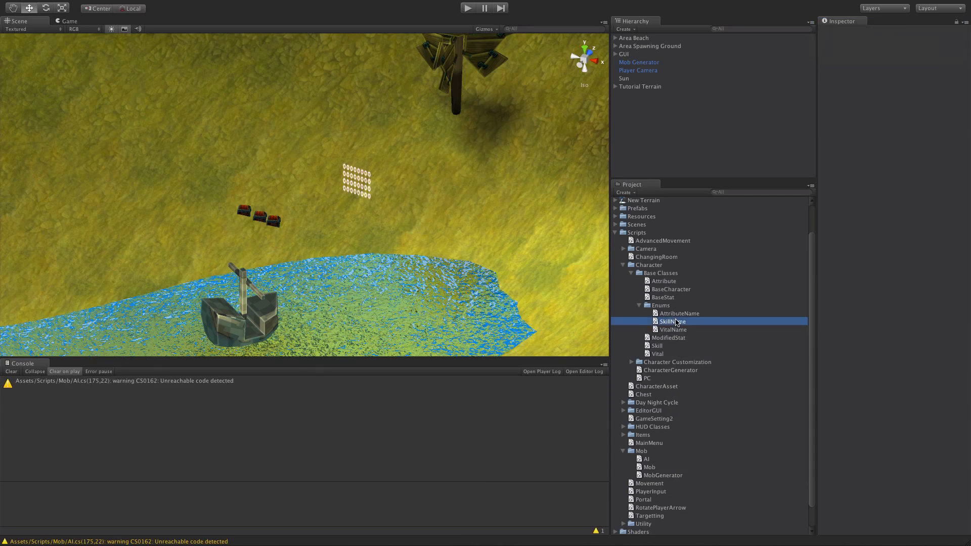
Review SkillName.cs and VitalName.cs (Health, Energy, Mana) in MonoDevelop.
{"action": "double_click", "coordinate": [669, 321]}
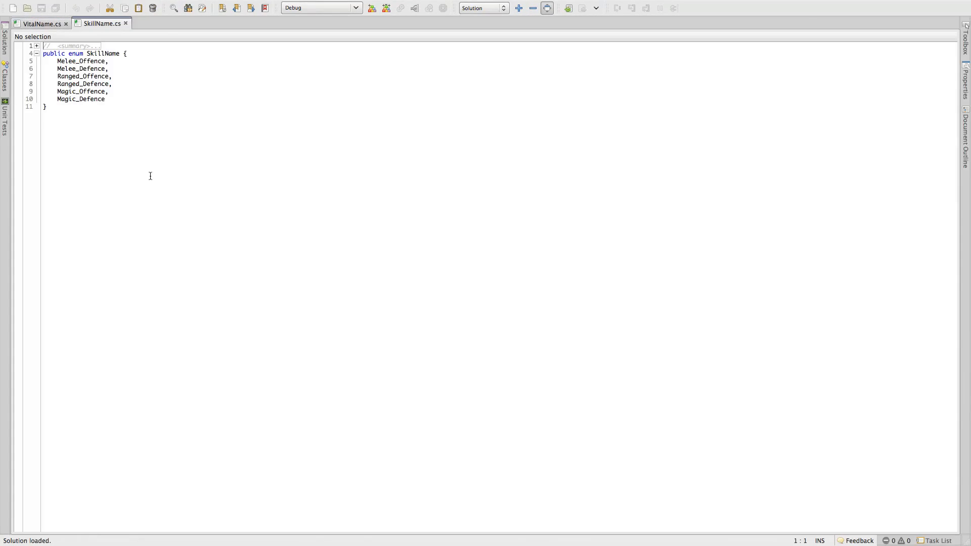
{"action": "left_click", "coordinate": [41, 23]}
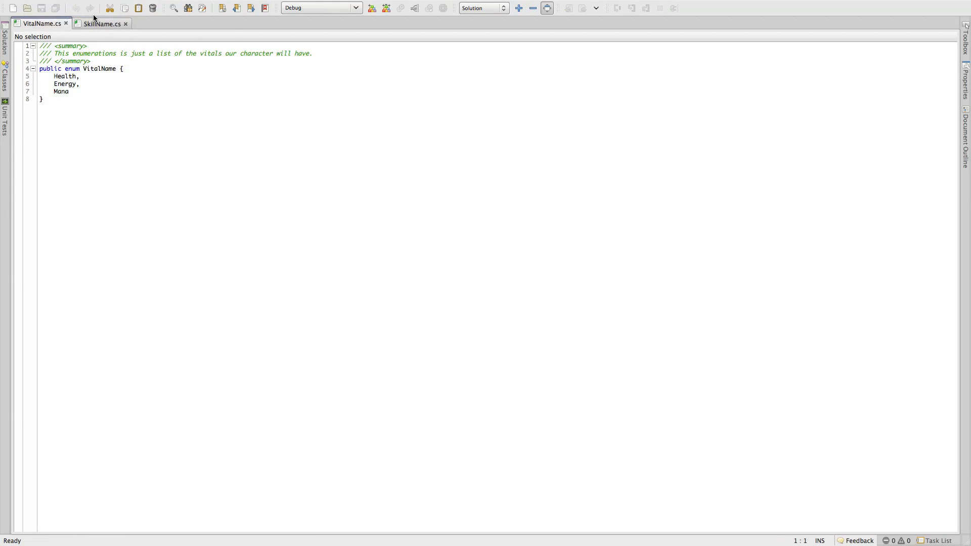
{"action": "left_click", "coordinate": [101, 23]}
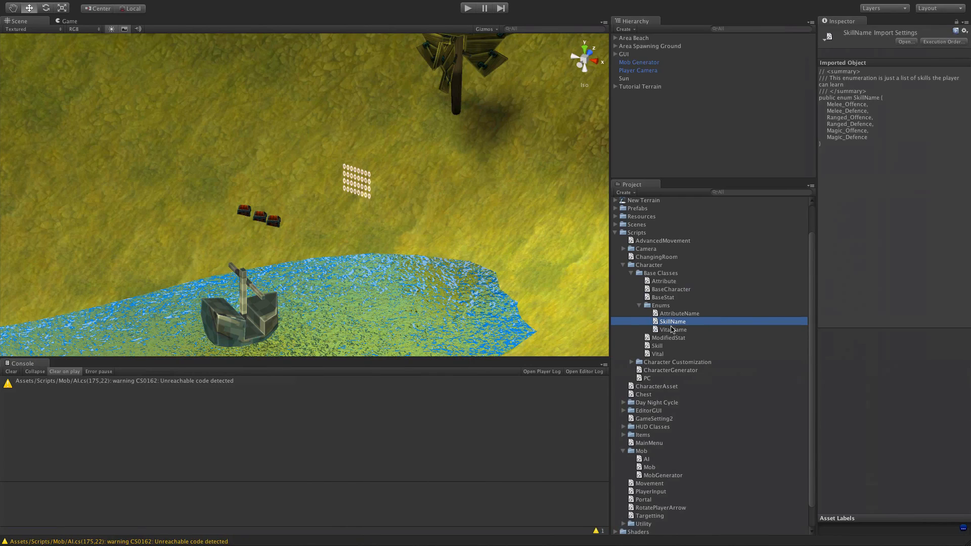
Collapse Enums and preview the AI, Mob and MobGenerator scripts in the Inspector.
{"action": "left_click", "coordinate": [639, 305]}
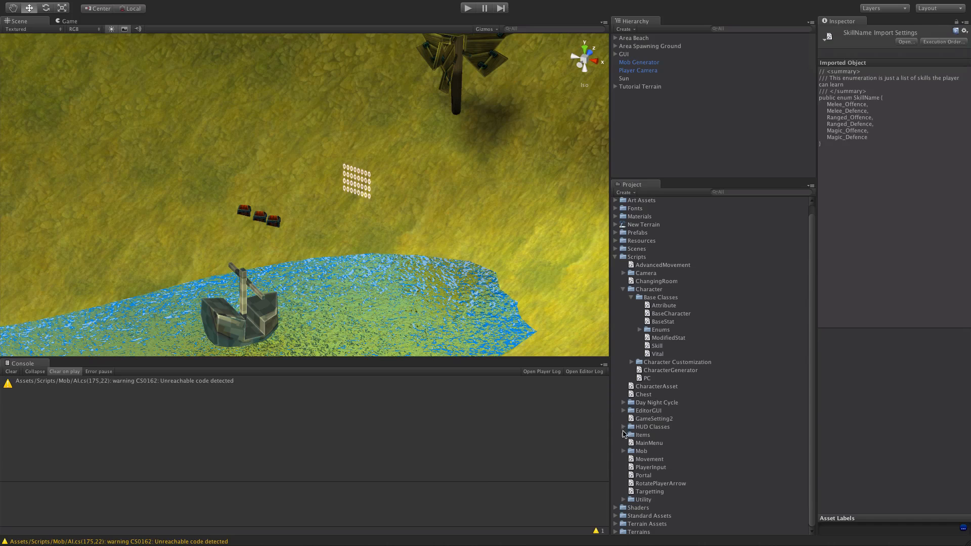
{"action": "left_click", "coordinate": [644, 459]}
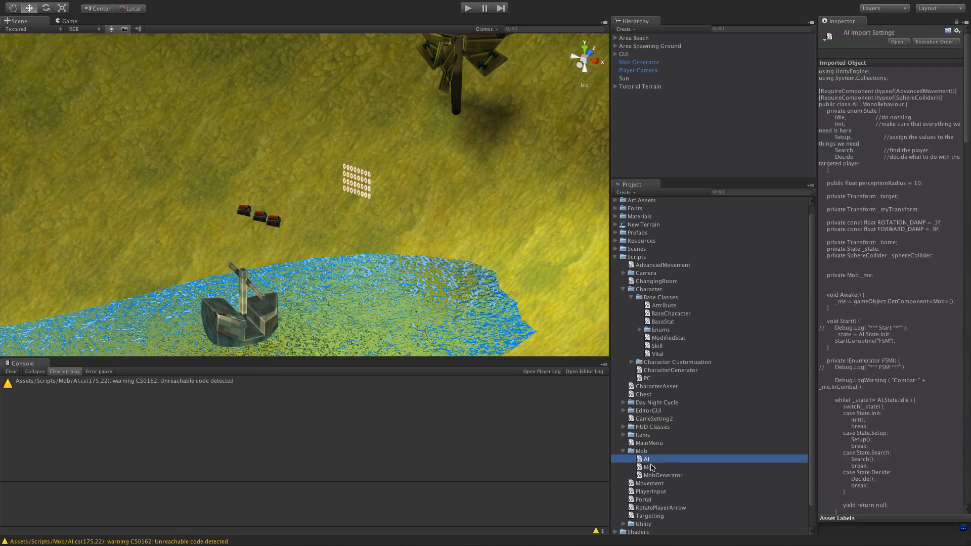
{"action": "scroll", "scroll_direction": "down", "scroll_amount": 3}
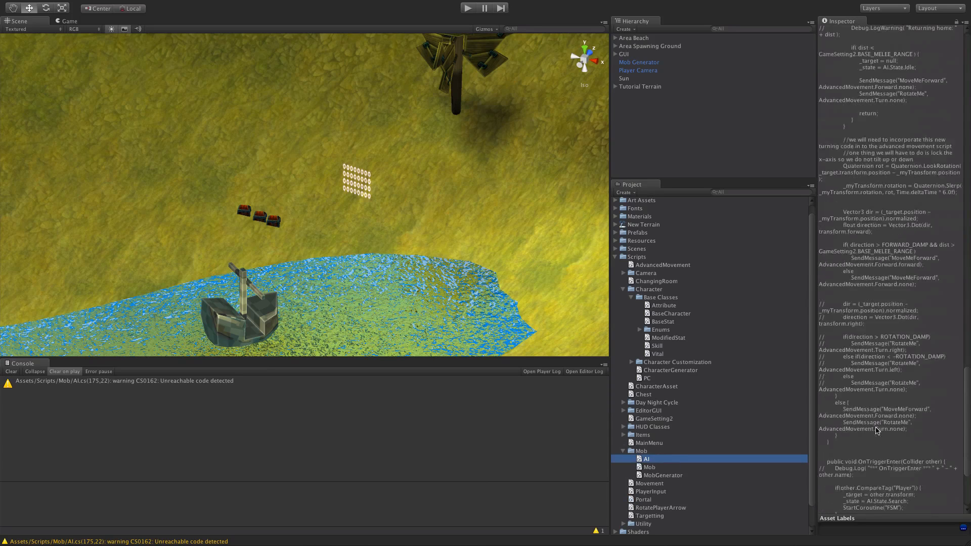
{"action": "left_click", "coordinate": [649, 467]}
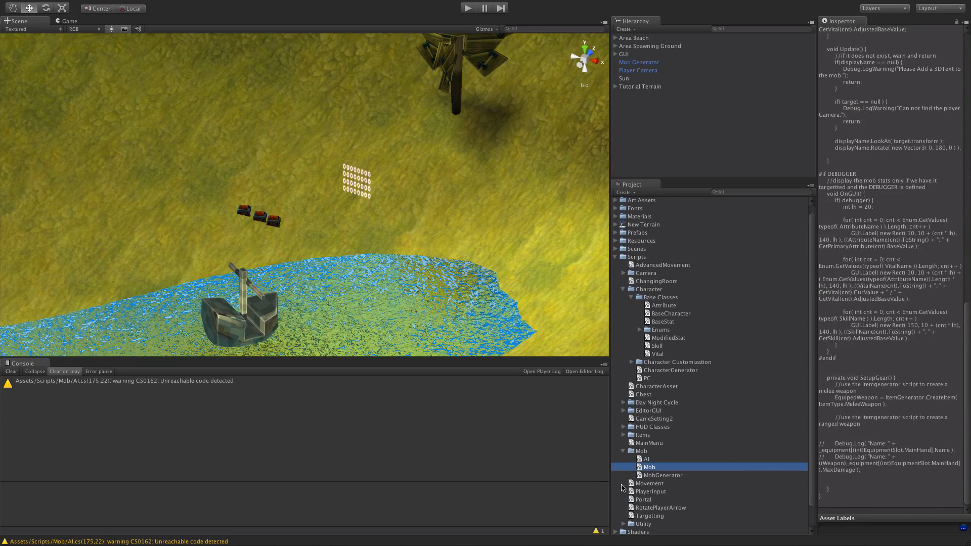
{"action": "left_click", "coordinate": [662, 475]}
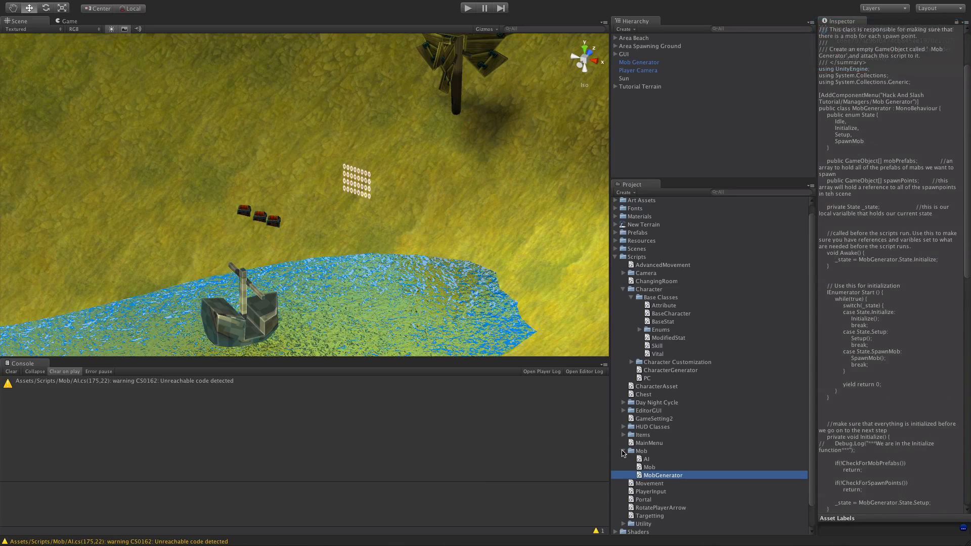
Expand the Items folder and preview the Armor and Clothing scripts.
{"action": "left_click", "coordinate": [624, 435]}
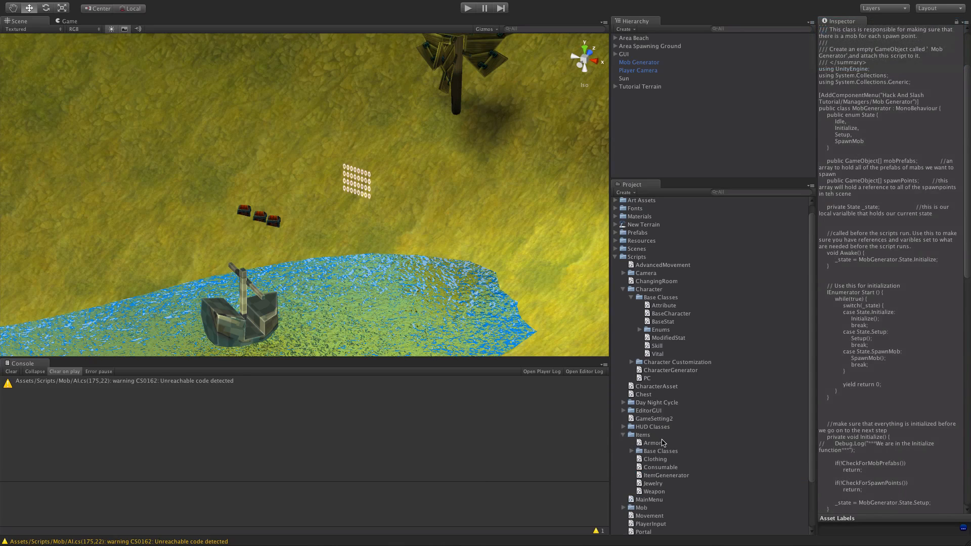
{"action": "left_click", "coordinate": [651, 442]}
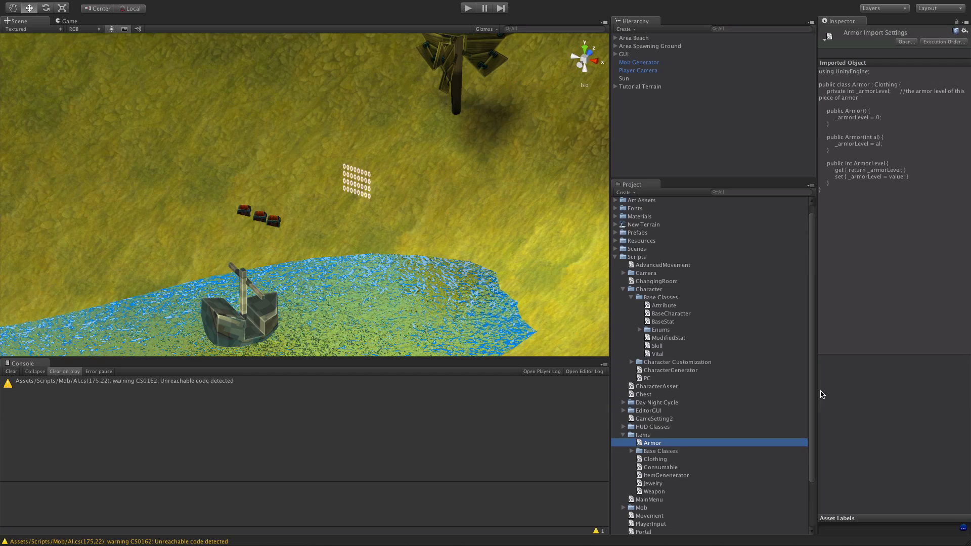
{"action": "mouse_move", "coordinate": [661, 451]}
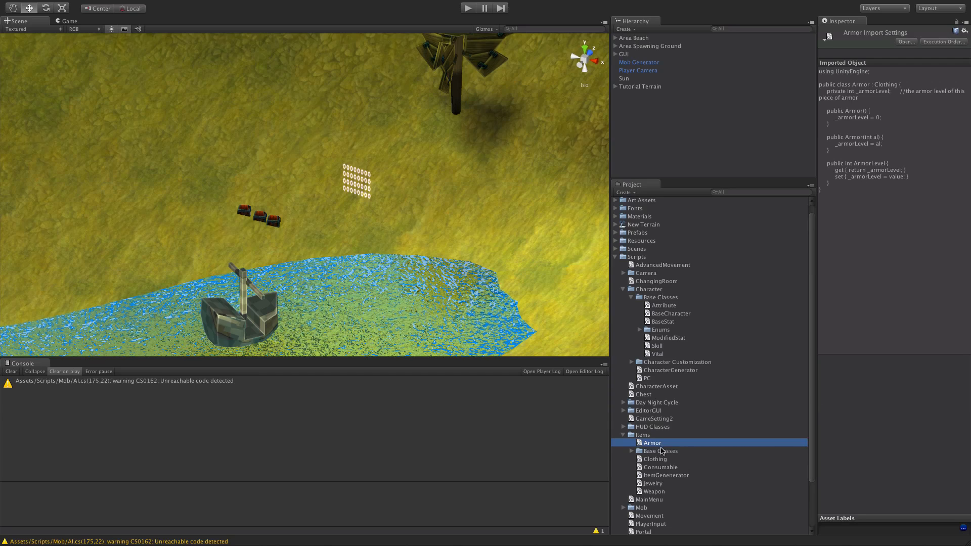
{"action": "left_click", "coordinate": [654, 459]}
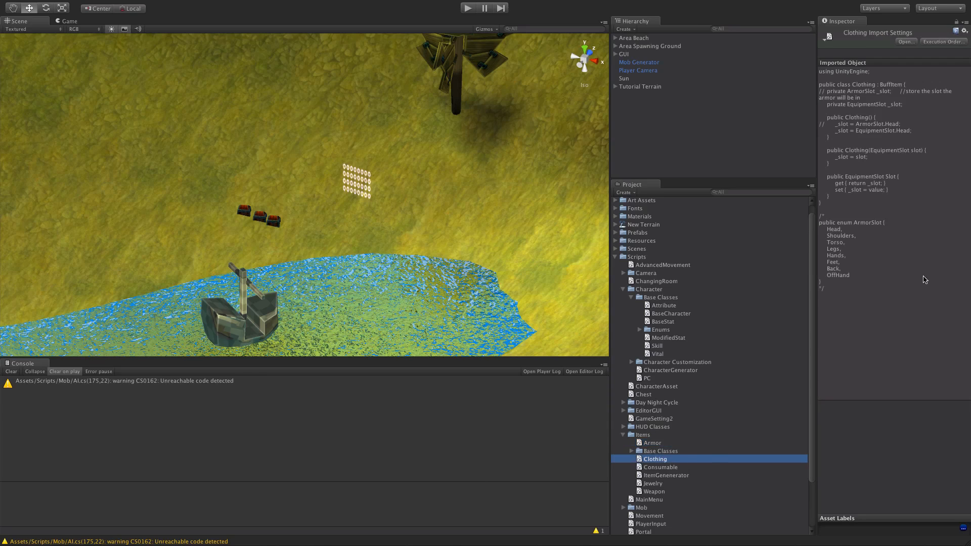
{"action": "mouse_move", "coordinate": [905, 315]}
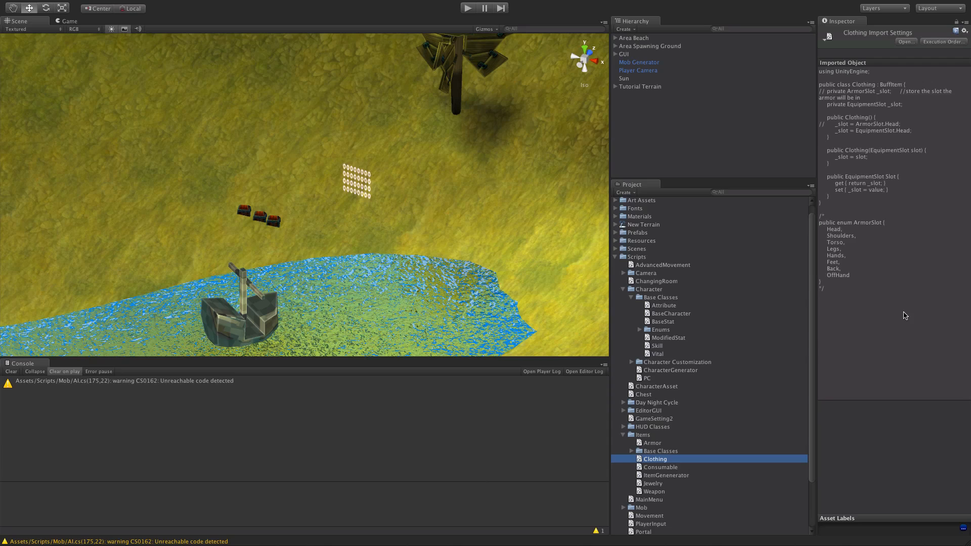
{"action": "left_click", "coordinate": [659, 329]}
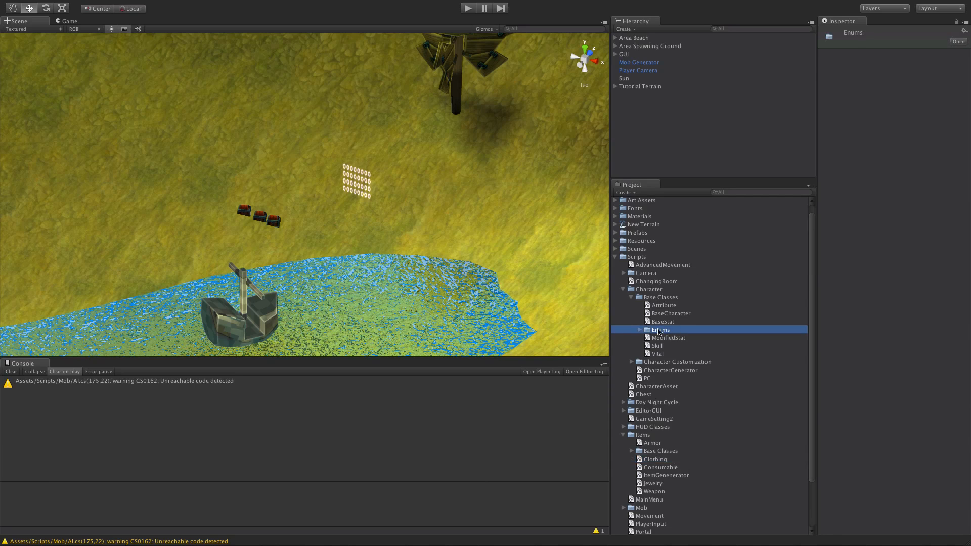
{"action": "left_click", "coordinate": [639, 329]}
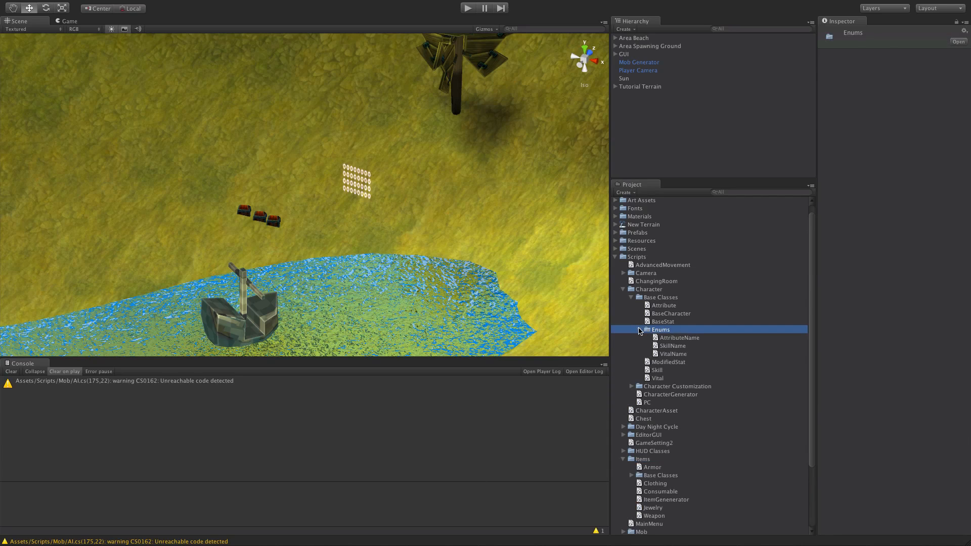
{"action": "left_click", "coordinate": [640, 329]}
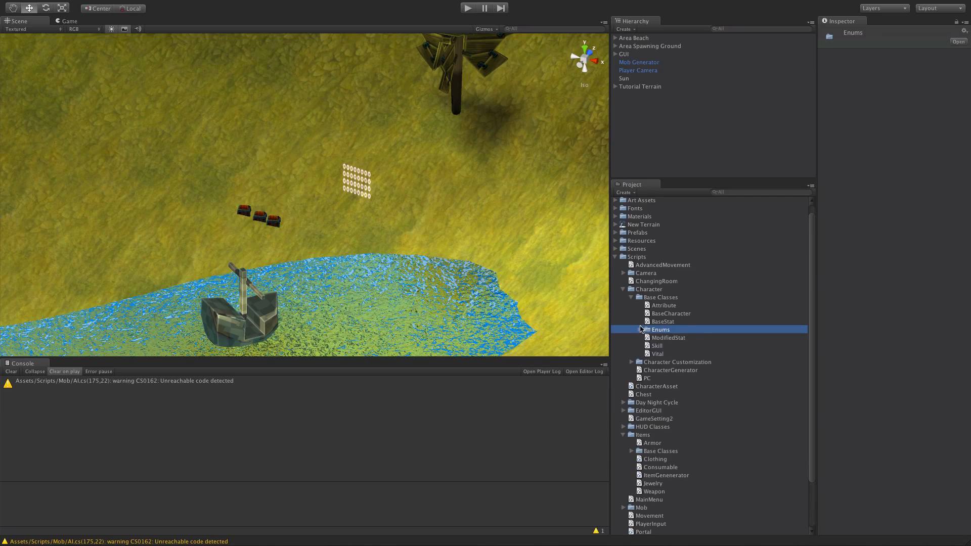